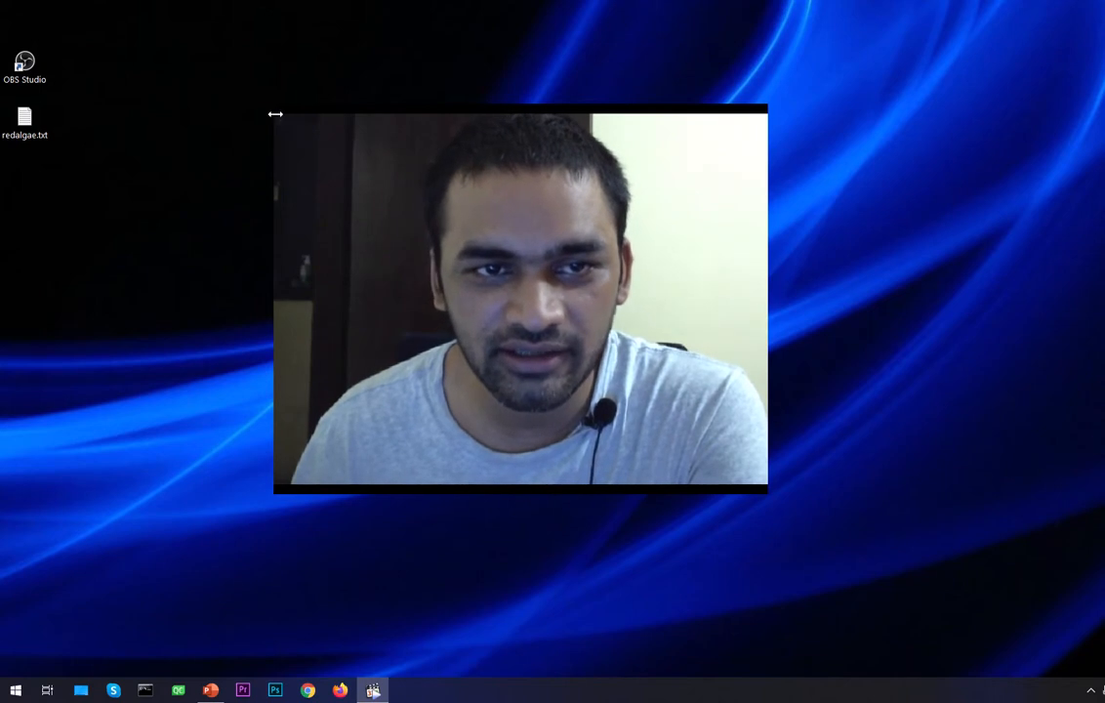
{"action": "mouse_move", "coordinate": [275, 125]}
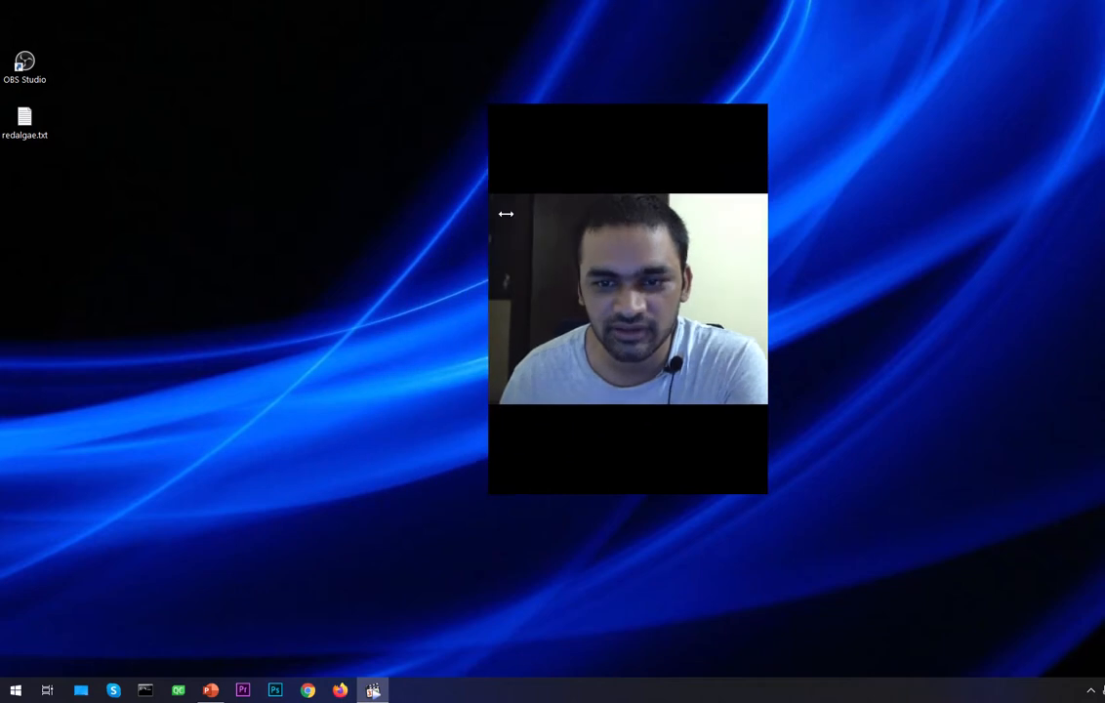
- Resize the borderless webcam preview by its edges and corner into a larger, wider view
{"action": "left_click_drag", "start_coordinate": [488, 212], "coordinate": [206, 160]}
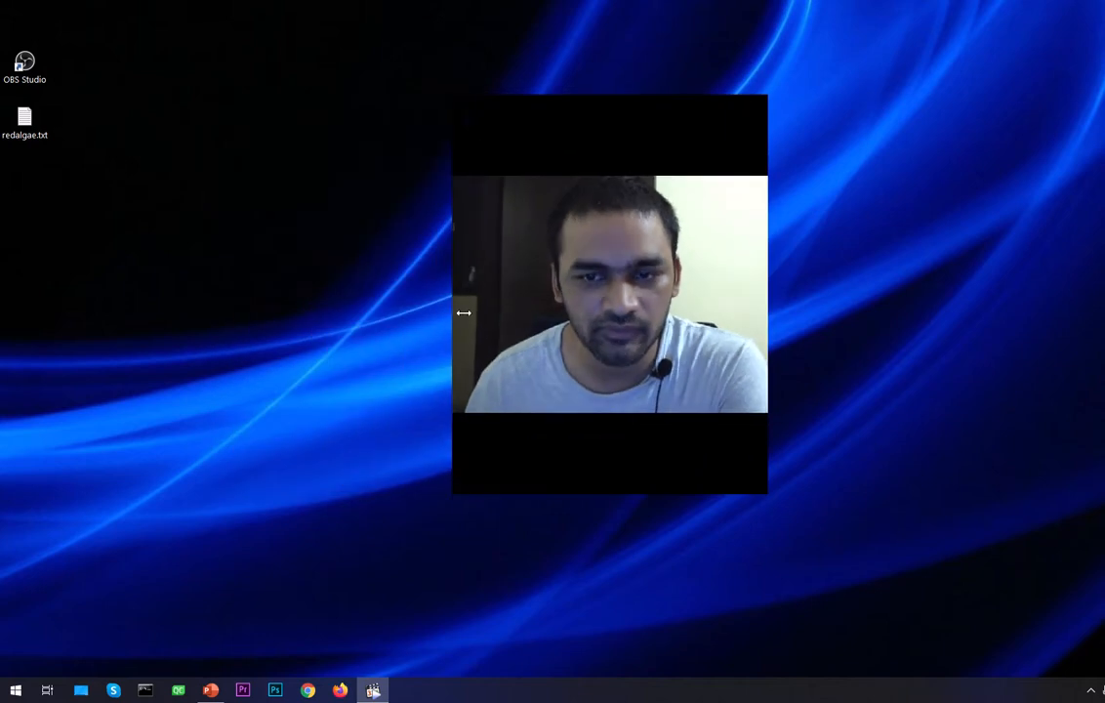
{"action": "left_click_drag", "start_coordinate": [452, 313], "coordinate": [215, 312]}
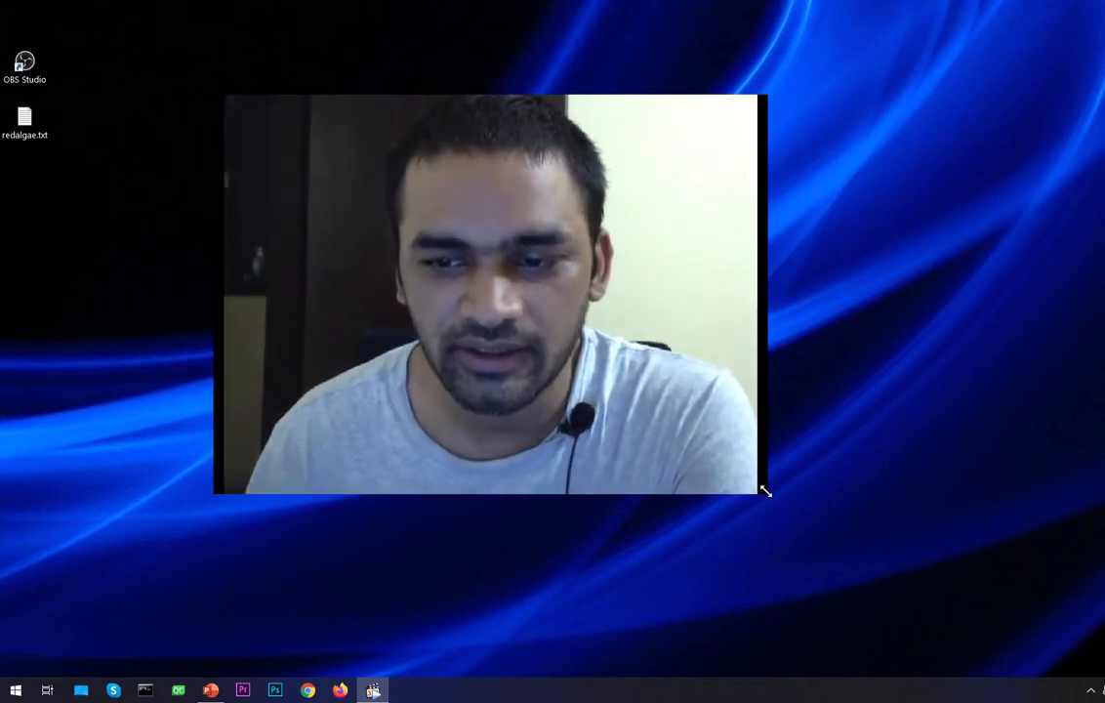
{"action": "left_click_drag", "start_coordinate": [765, 492], "coordinate": [394, 277]}
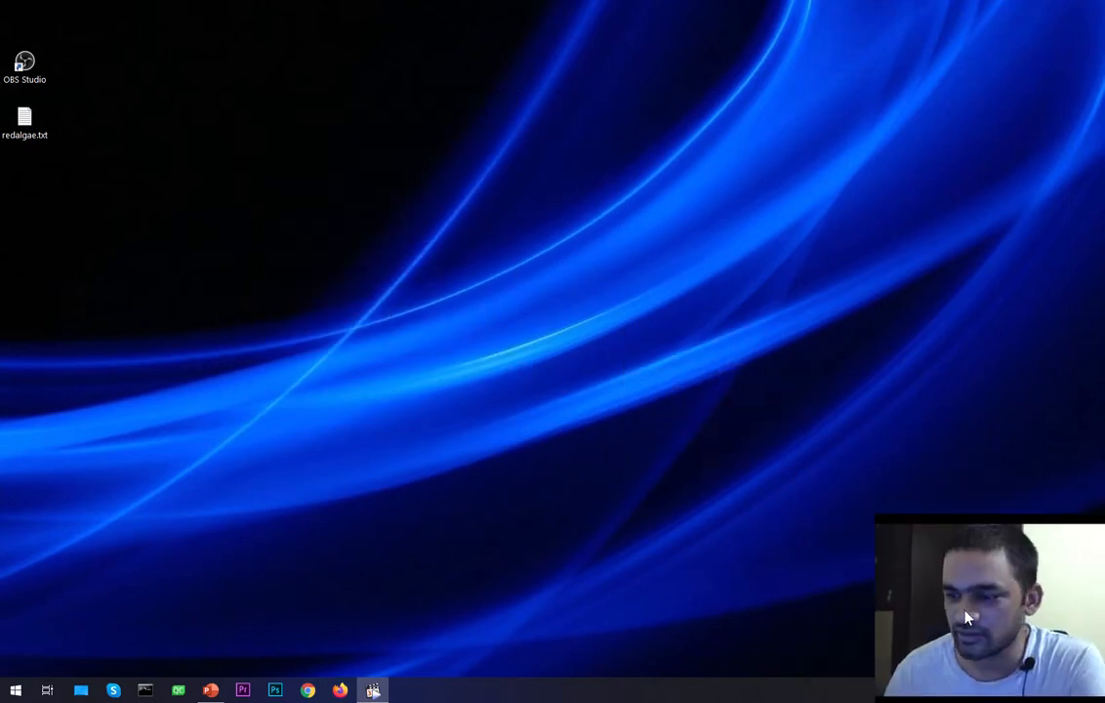
{"action": "mouse_move", "coordinate": [671, 375]}
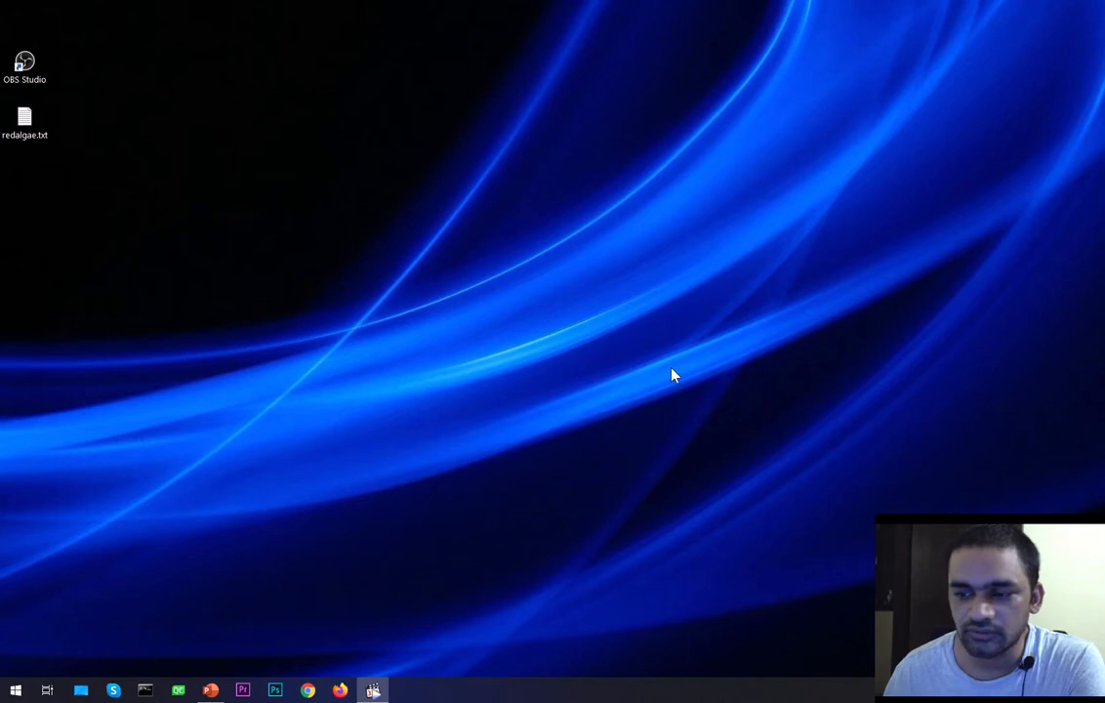
{"action": "mouse_move", "coordinate": [269, 430]}
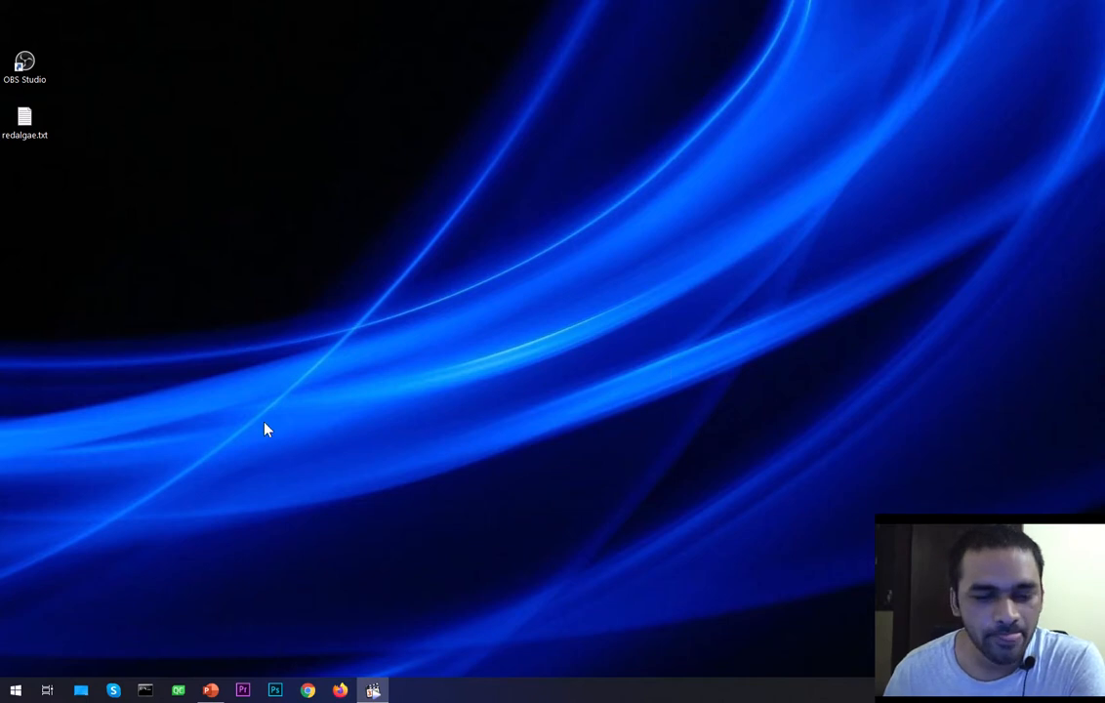
{"action": "left_click", "coordinate": [16, 691]}
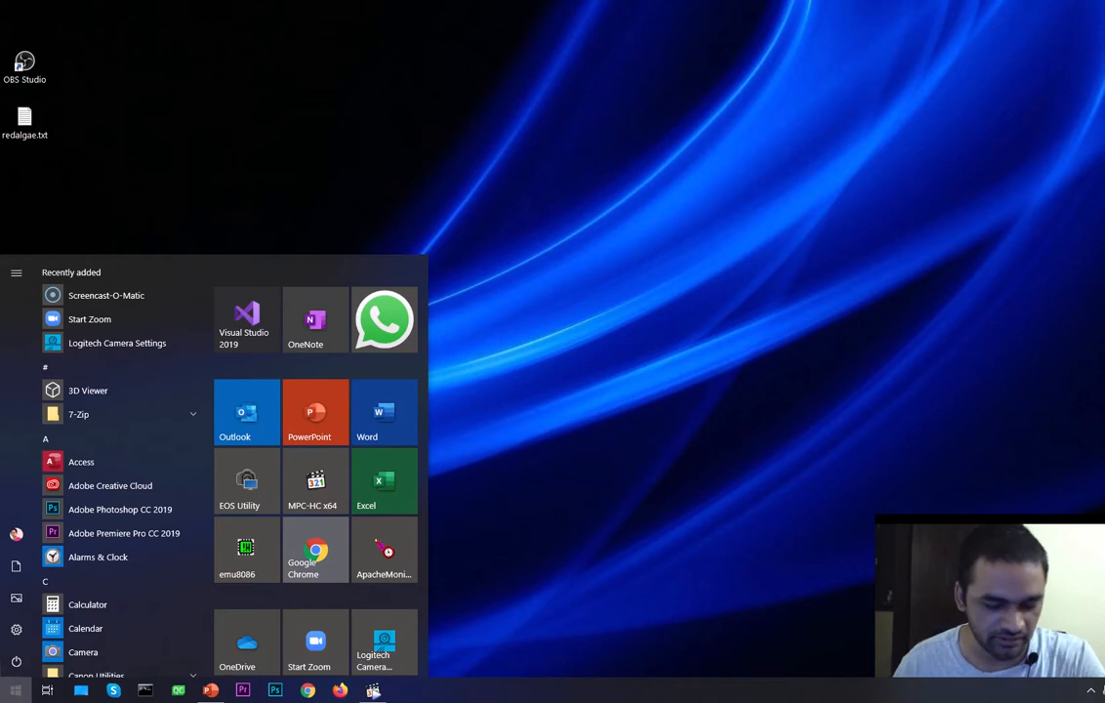
{"action": "type", "text": "ca"}
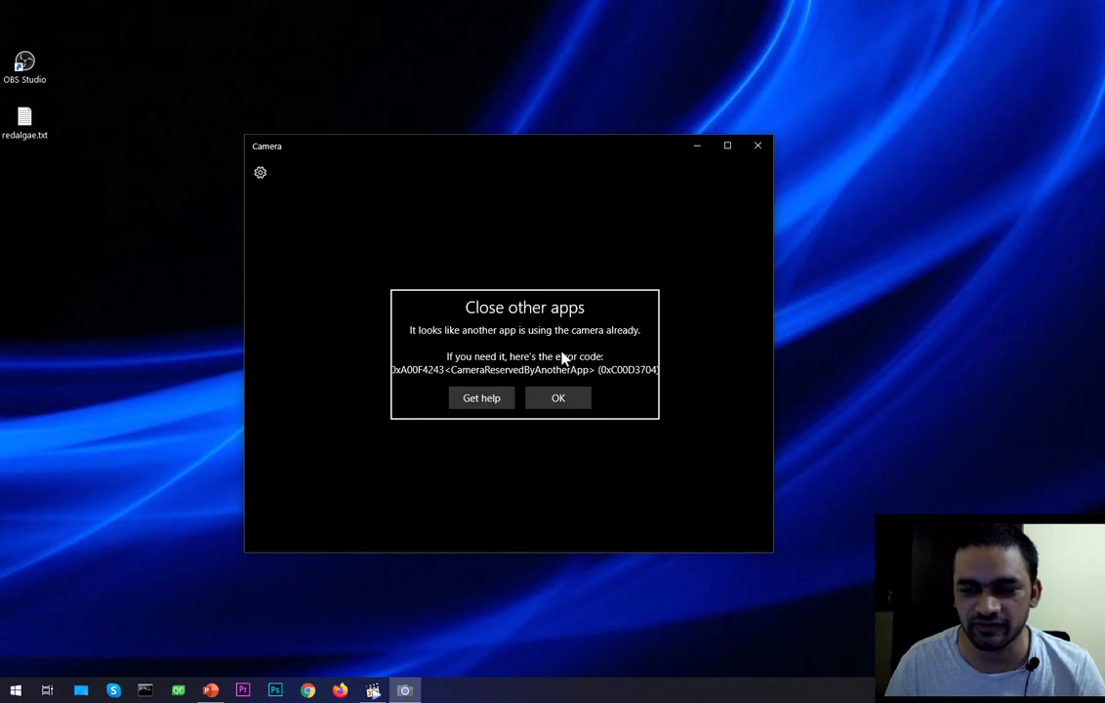
{"action": "mouse_move", "coordinate": [651, 262]}
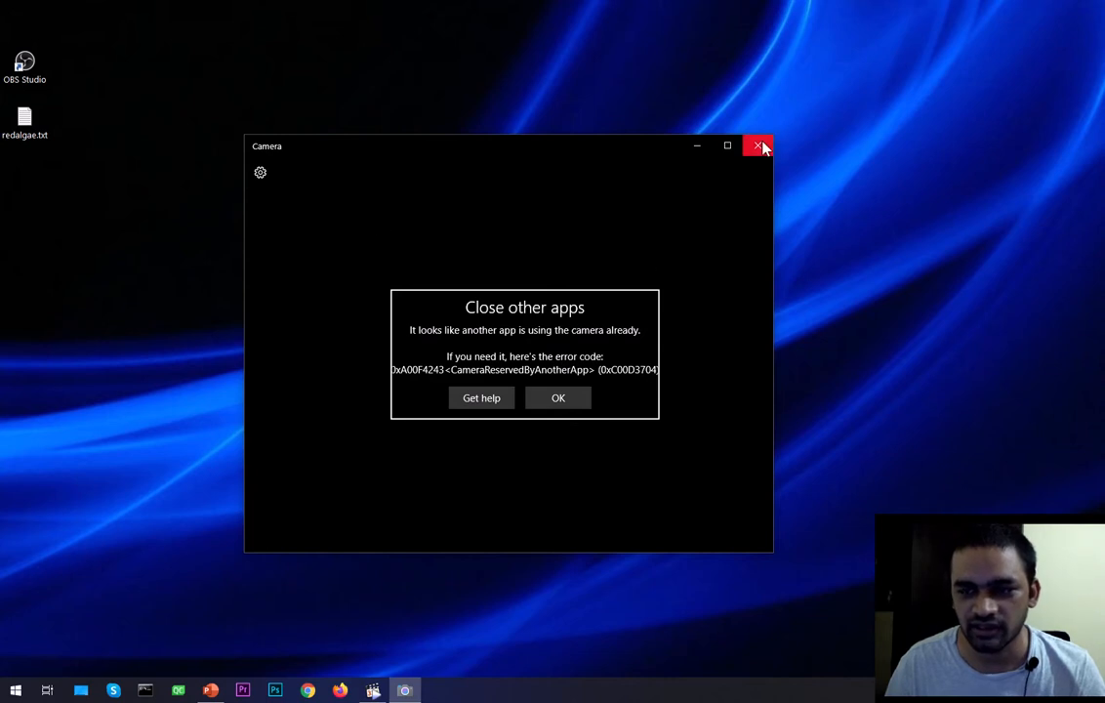
{"action": "left_click", "coordinate": [757, 144]}
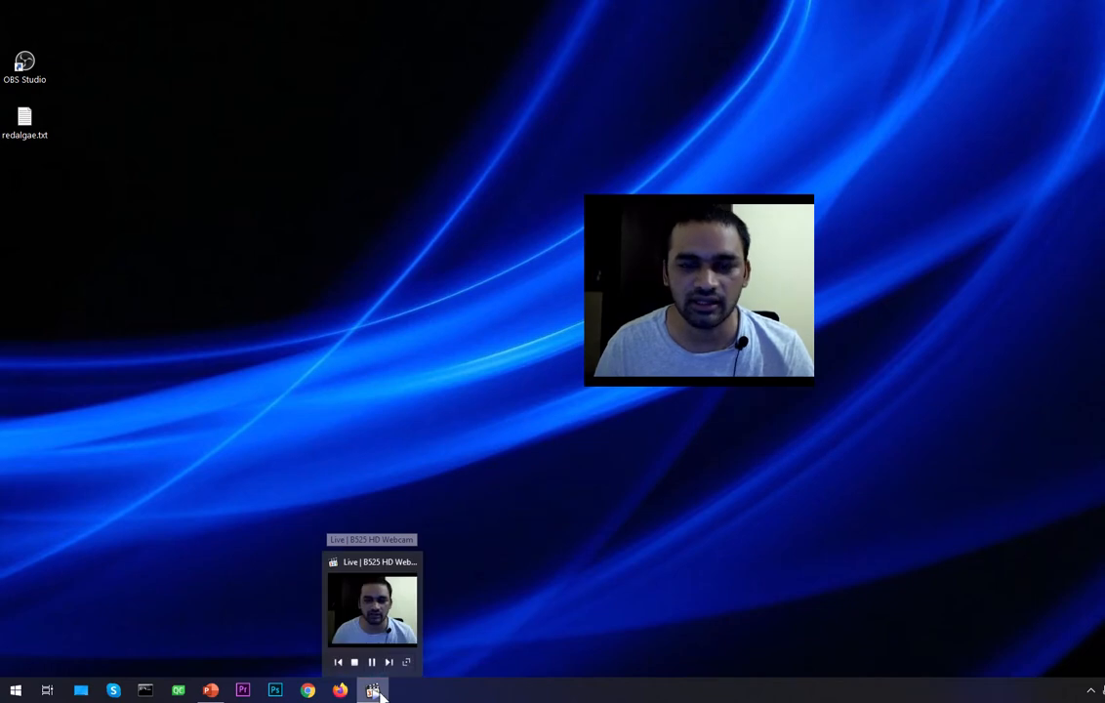
{"action": "mouse_move", "coordinate": [15, 613]}
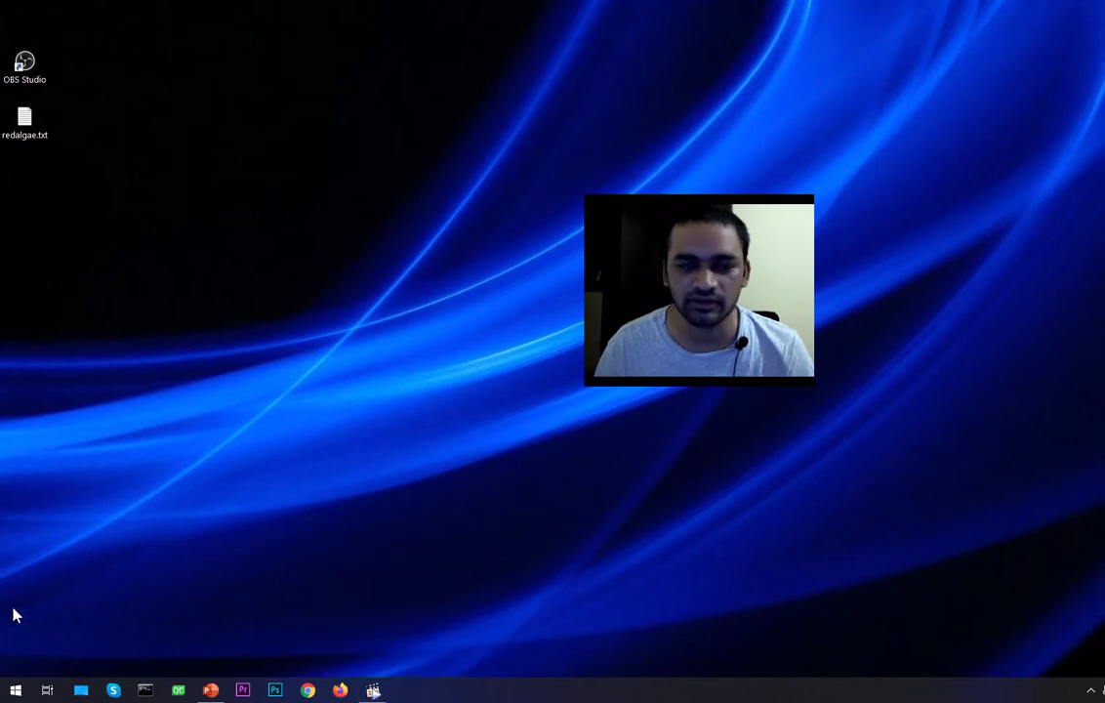
{"action": "left_click", "coordinate": [15, 691]}
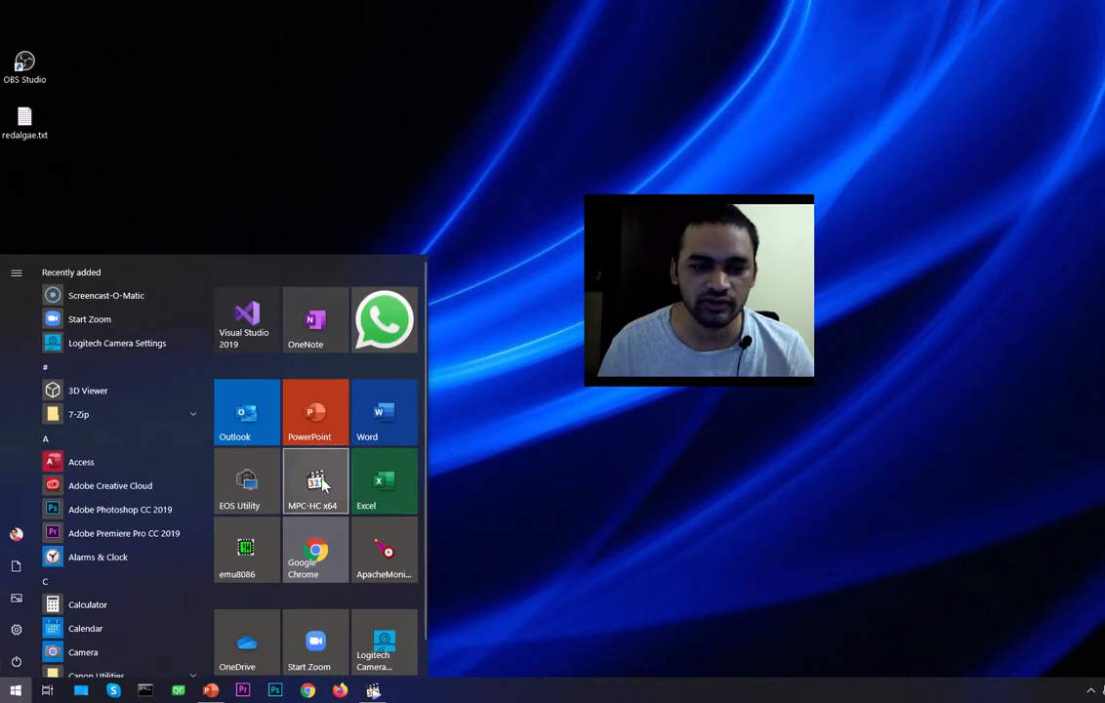
{"action": "left_click", "coordinate": [314, 480]}
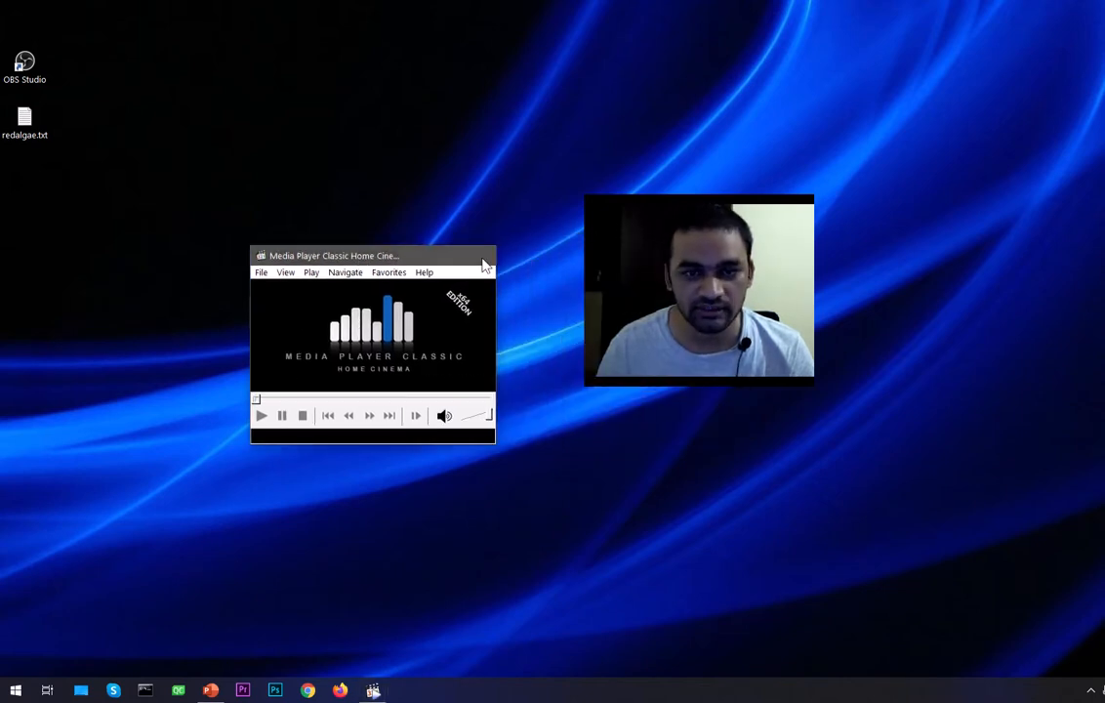
{"action": "left_click", "coordinate": [15, 691]}
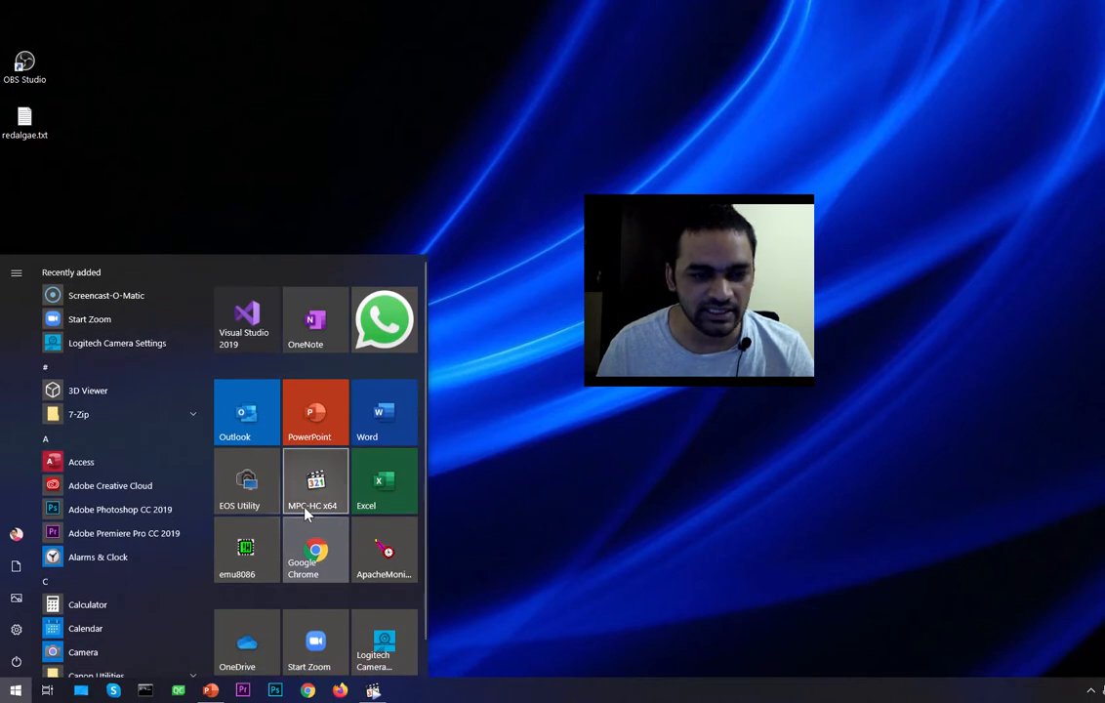
{"action": "left_click", "coordinate": [16, 691]}
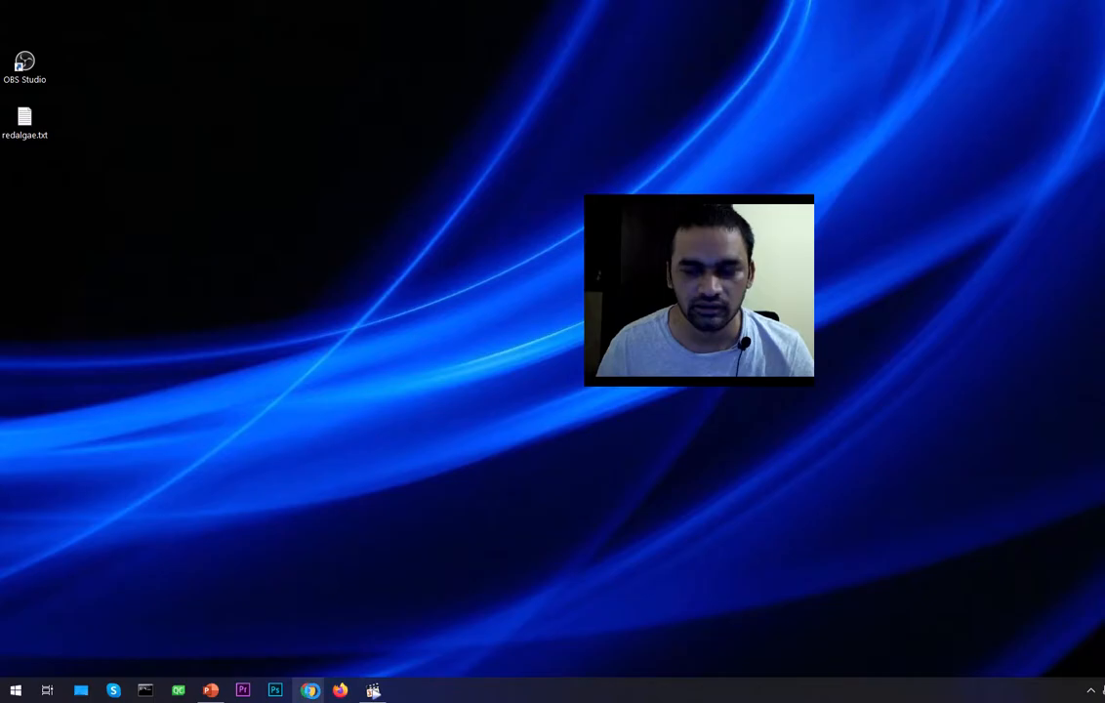
- Browse to mpc-hc.org in Chrome, moving the webcam preview into the bottom-right corner
{"action": "left_click", "coordinate": [308, 691]}
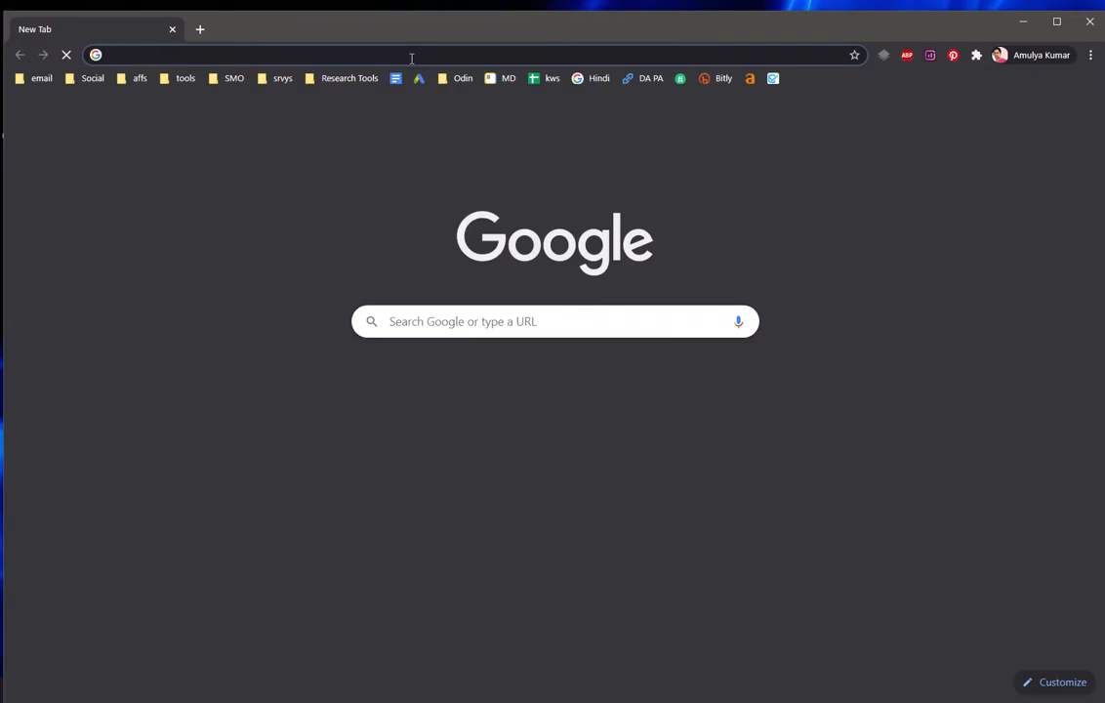
{"action": "type", "text": "mikesblog.com"}
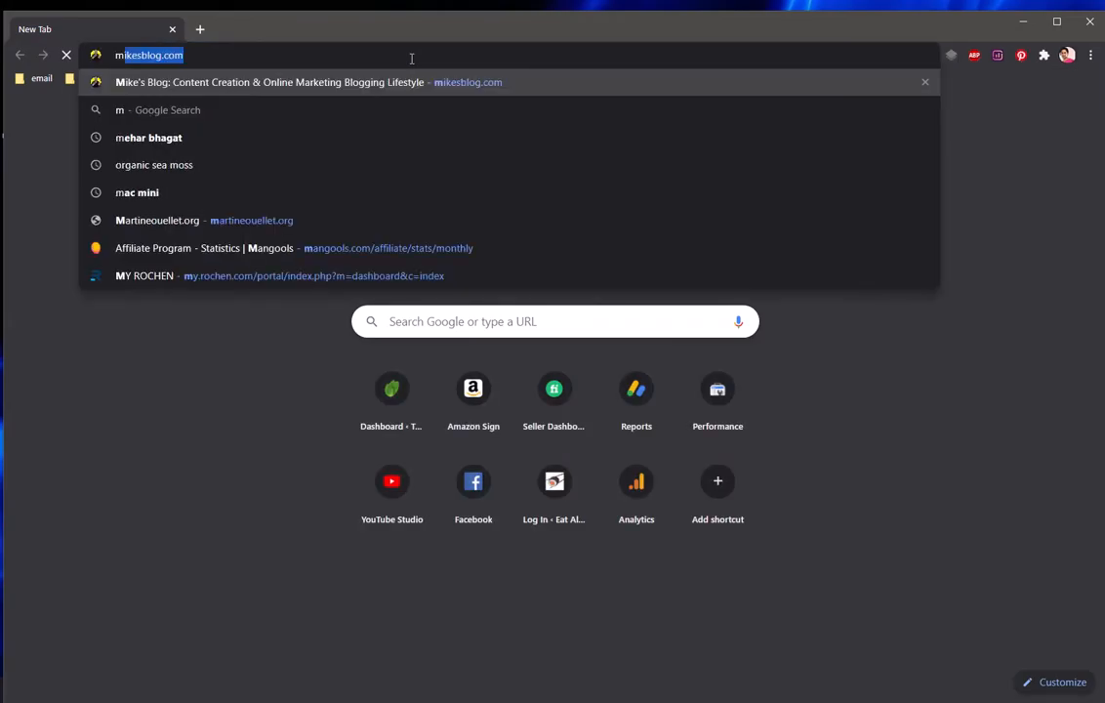
{"action": "type", "text": "mpc-"}
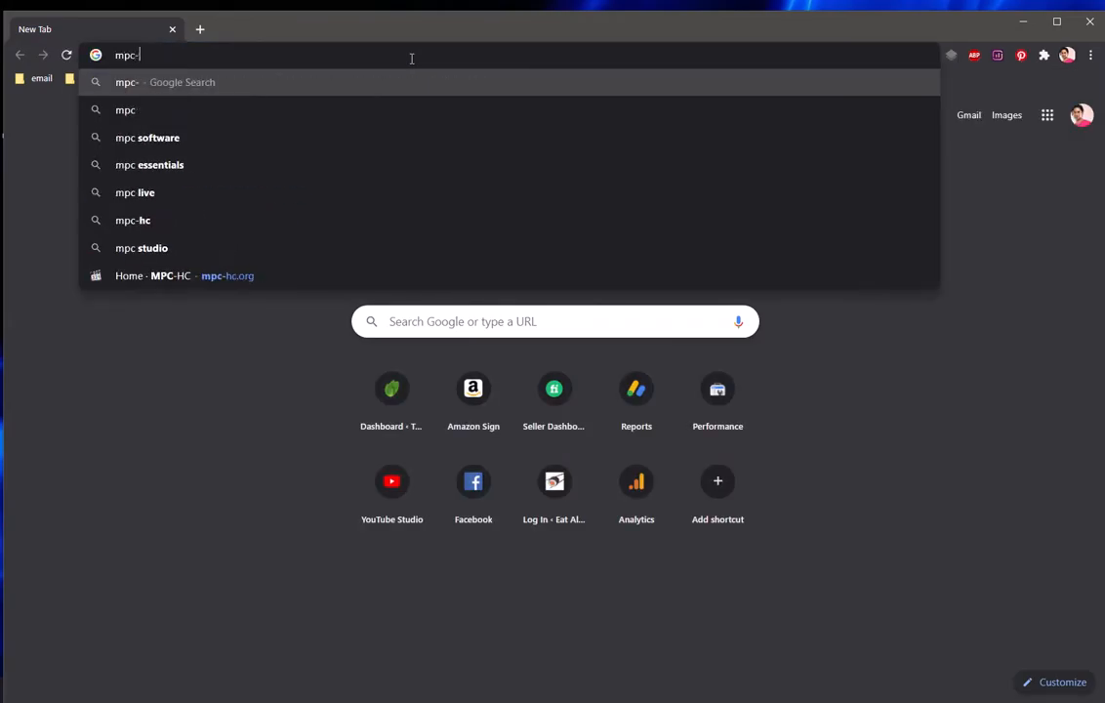
{"action": "type", "text": "hc.org"}
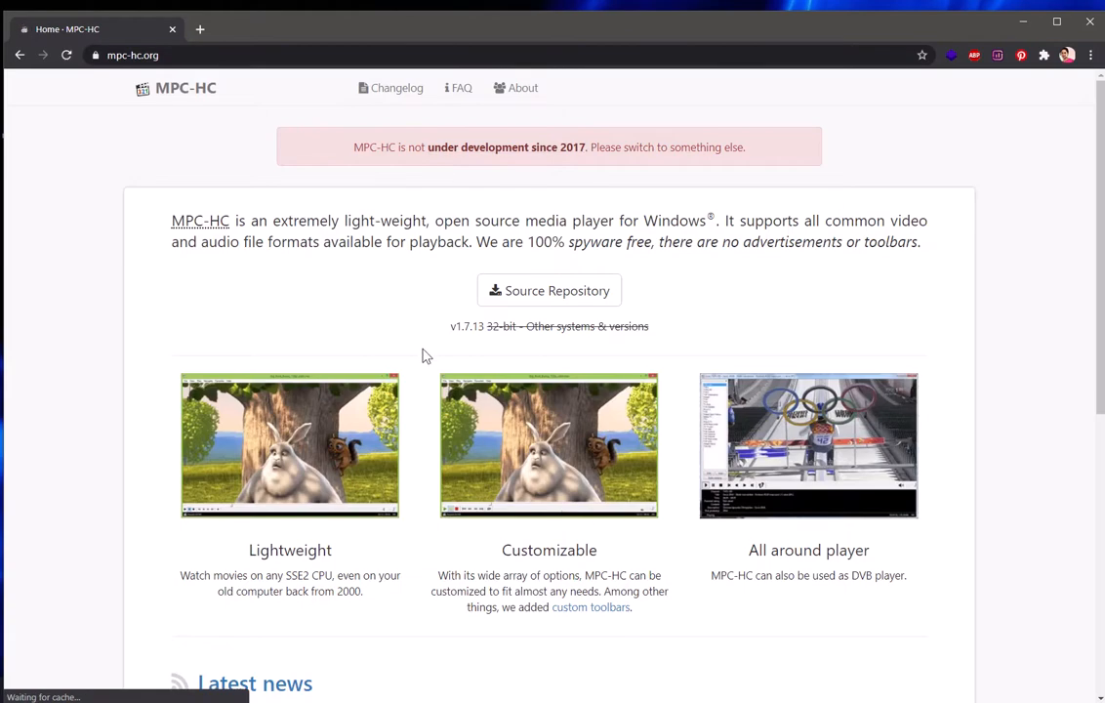
{"action": "mouse_move", "coordinate": [426, 641]}
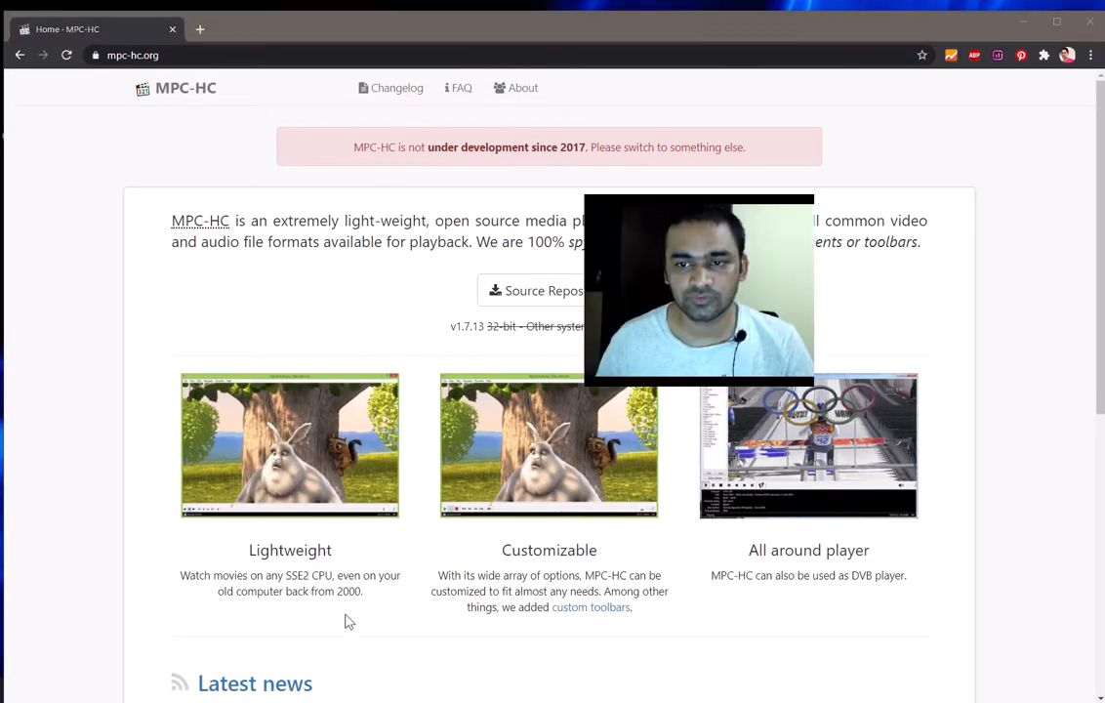
{"action": "left_click_drag", "start_coordinate": [698, 289], "coordinate": [996, 601]}
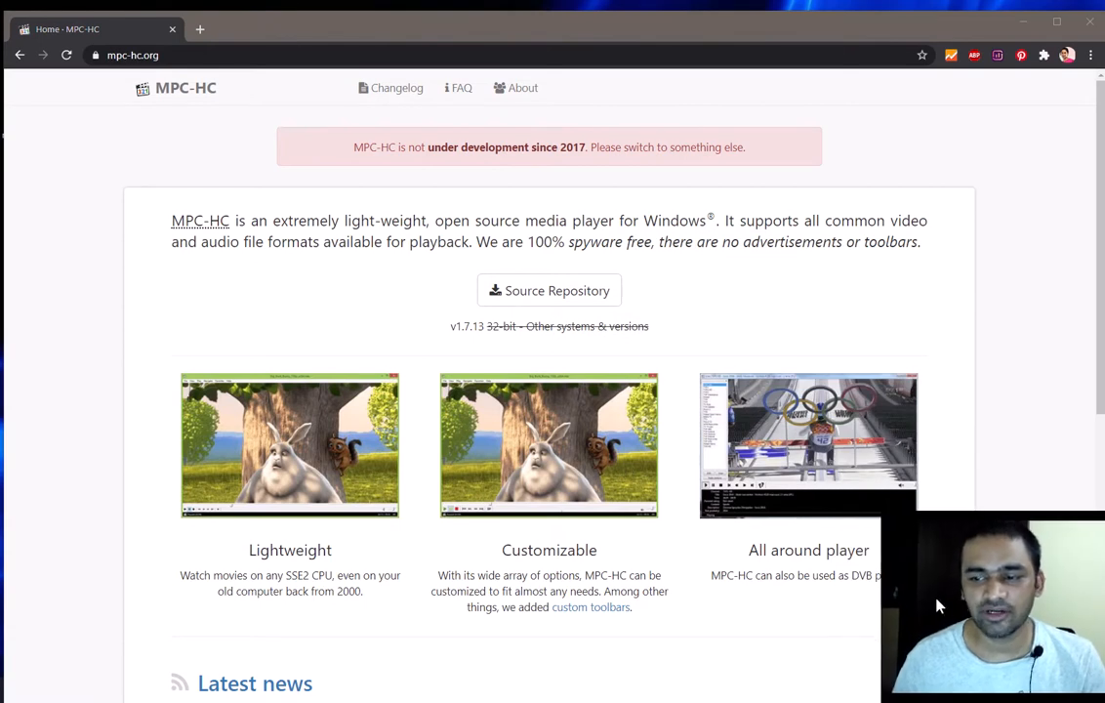
{"action": "mouse_move", "coordinate": [512, 498]}
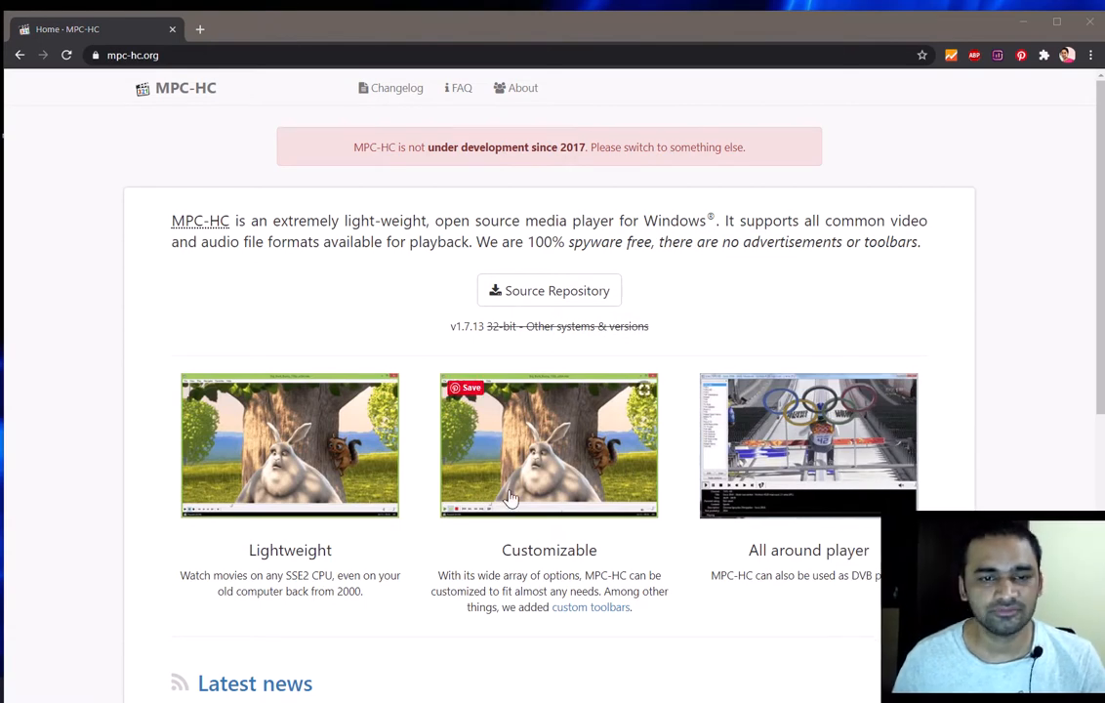
- Follow the Source Repository link to the mpc-hc GitHub repository
{"action": "scroll", "scroll_direction": "down", "scroll_amount": 3}
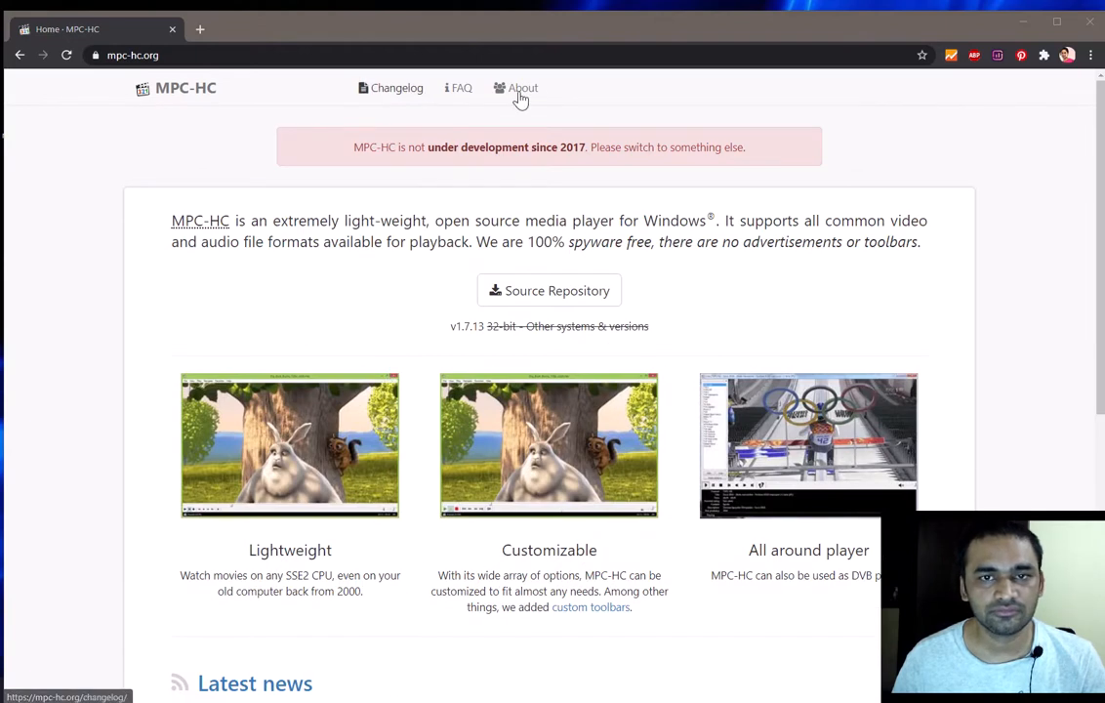
{"action": "mouse_move", "coordinate": [550, 261]}
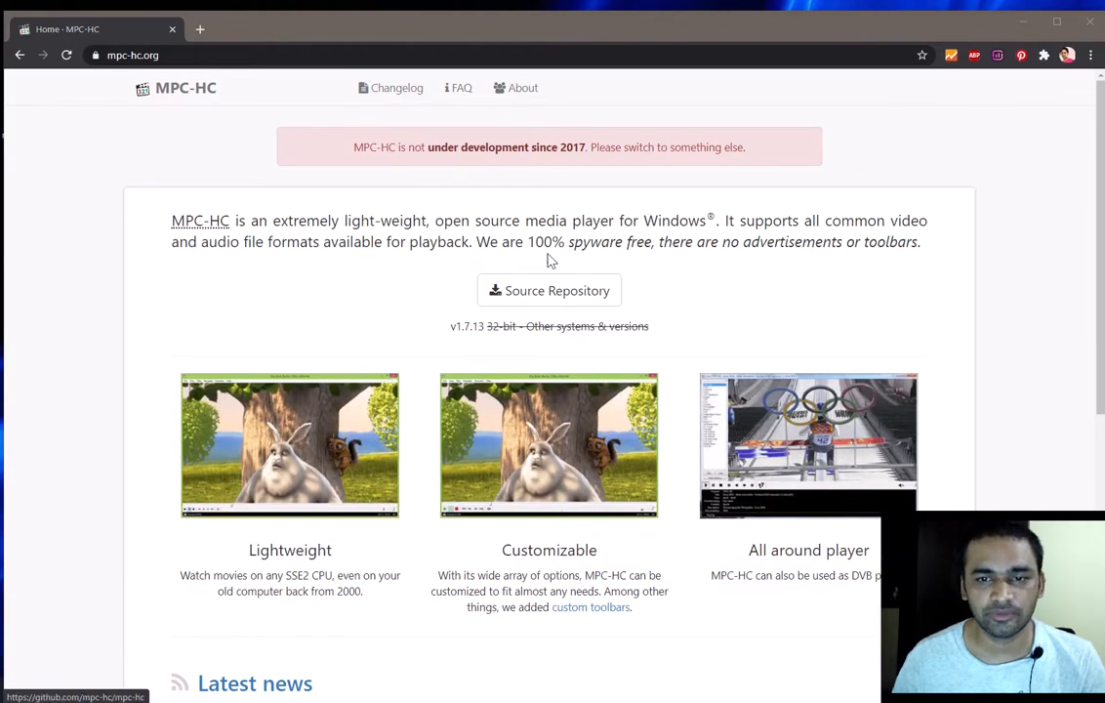
{"action": "left_click", "coordinate": [549, 289]}
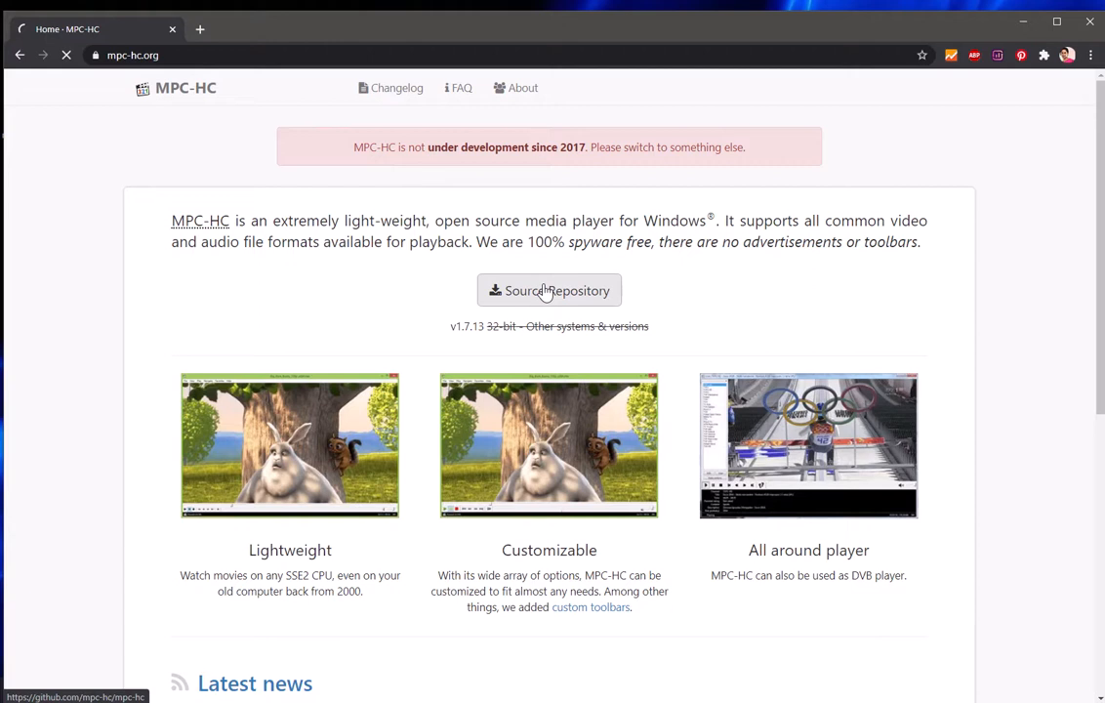
{"action": "left_click", "coordinate": [548, 289]}
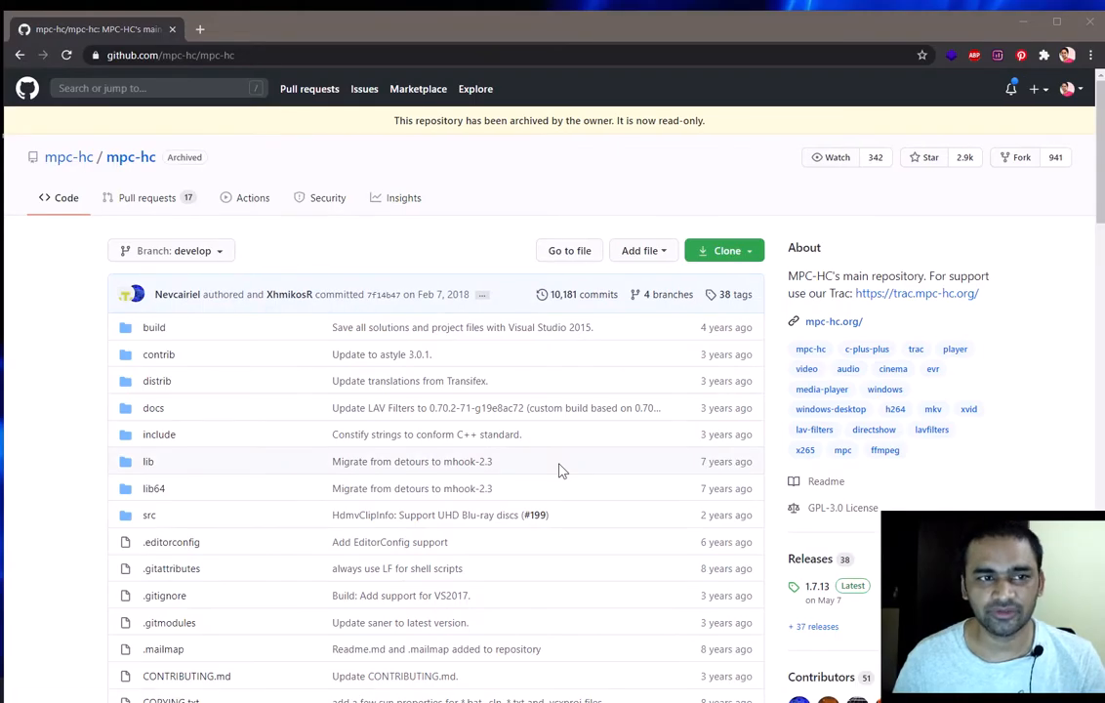
{"action": "scroll", "scroll_direction": "down", "scroll_amount": 3}
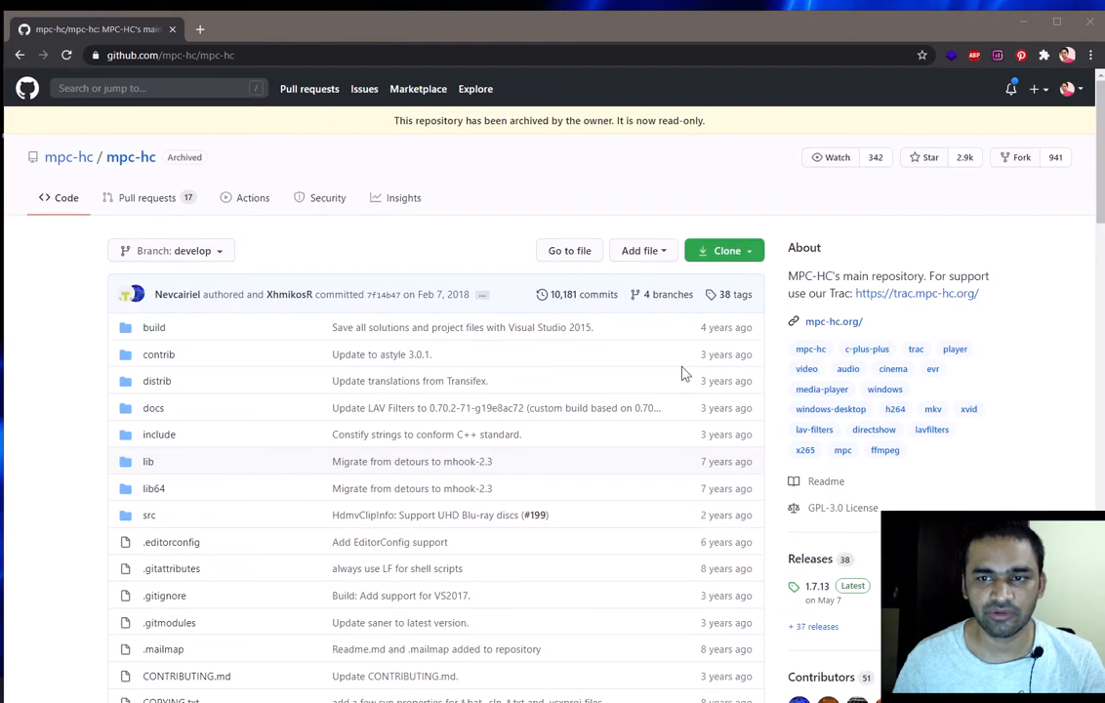
{"action": "left_click", "coordinate": [724, 250]}
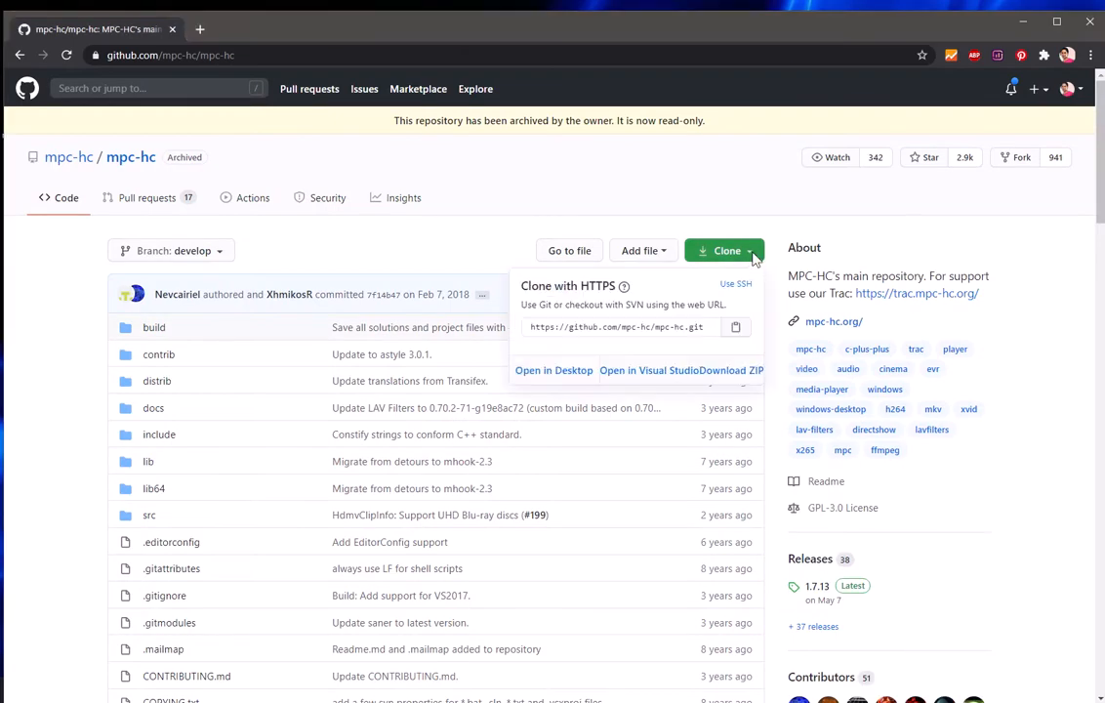
{"action": "mouse_move", "coordinate": [730, 371]}
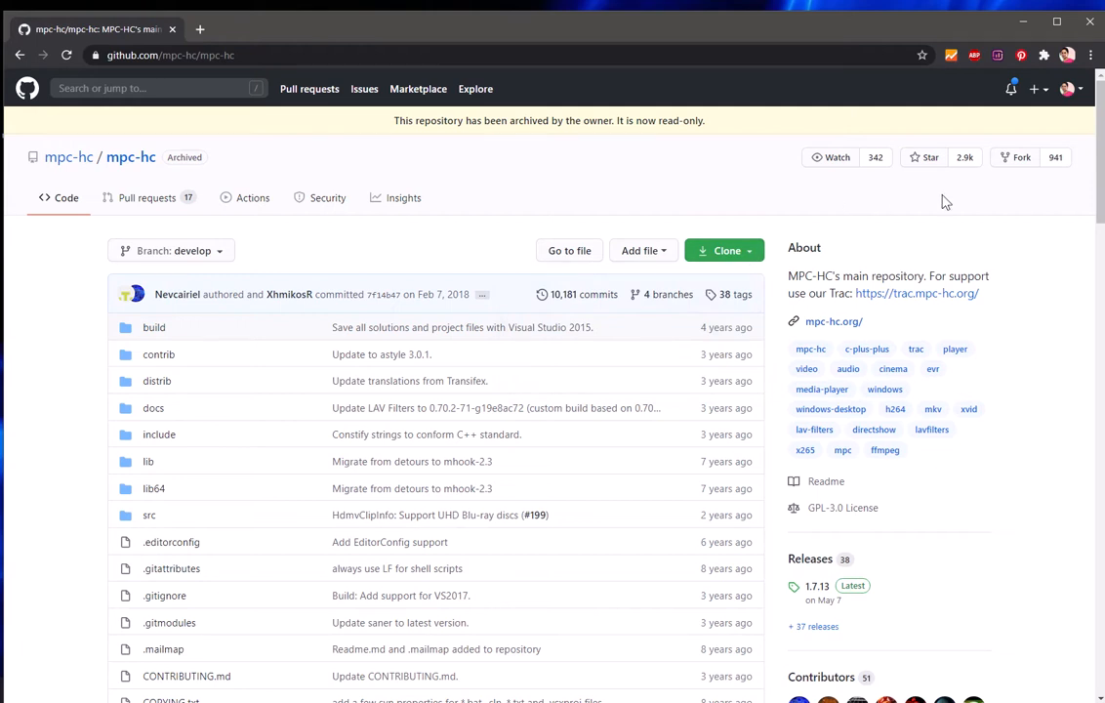
{"action": "mouse_move", "coordinate": [1042, 141]}
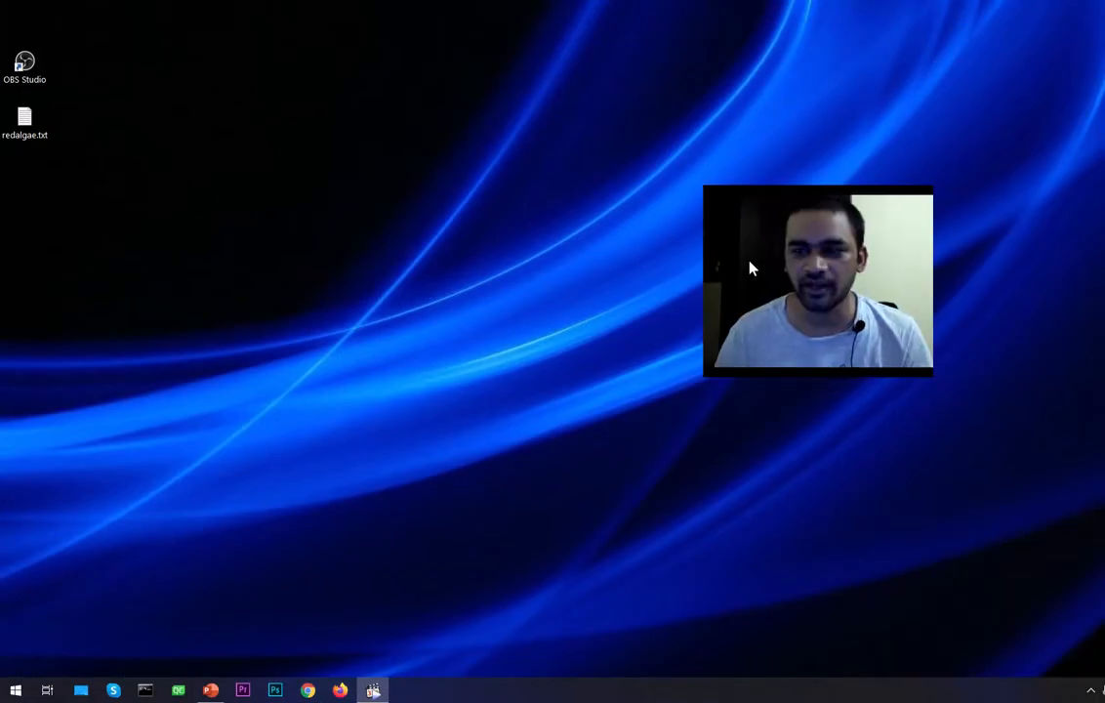
{"action": "mouse_move", "coordinate": [761, 408]}
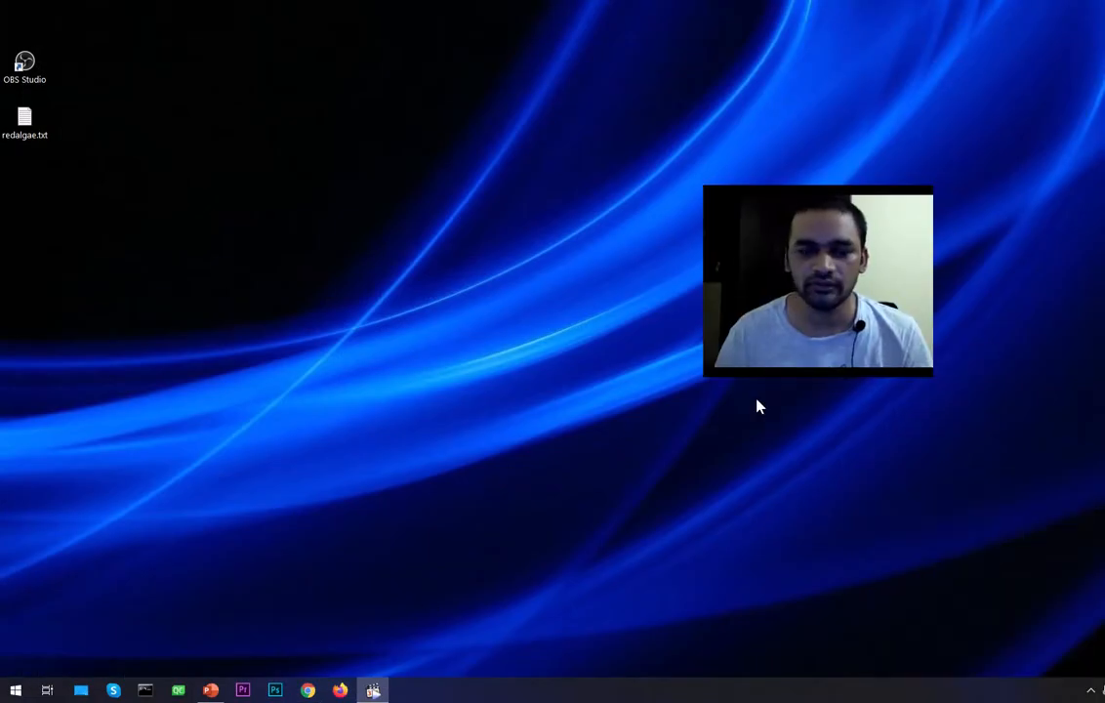
{"action": "mouse_move", "coordinate": [818, 400]}
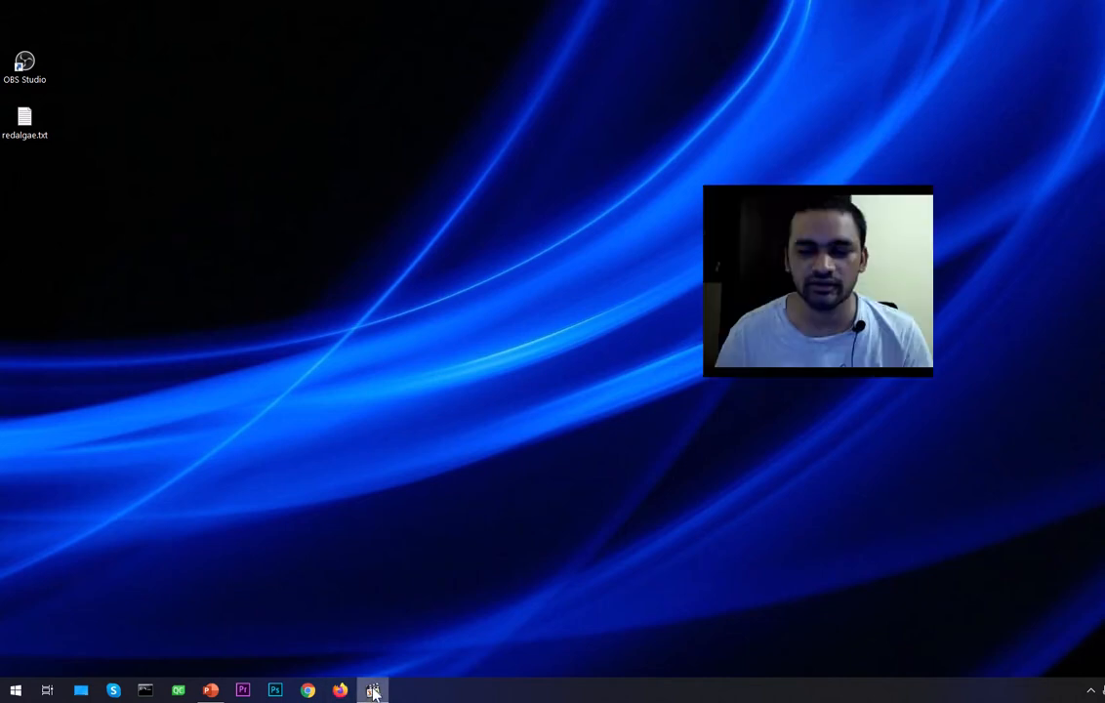
- Close the webcam preview from the taskbar, relaunch MPC-HC and enlarge the fresh player window
{"action": "right_click", "coordinate": [371, 691]}
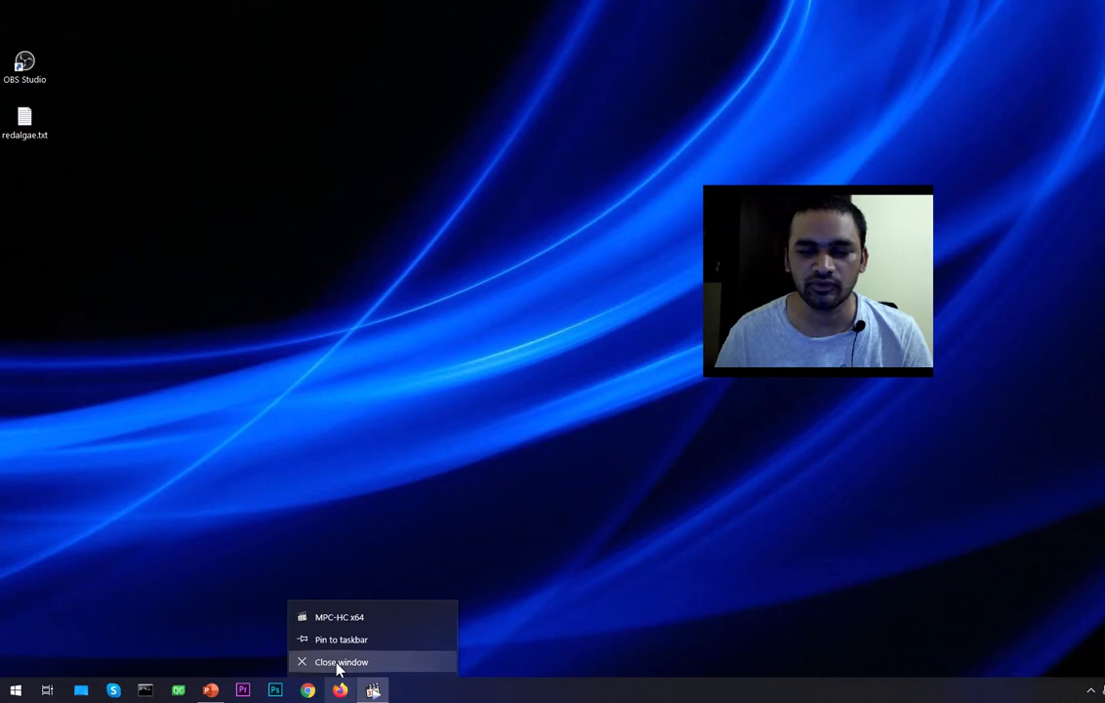
{"action": "left_click", "coordinate": [342, 661]}
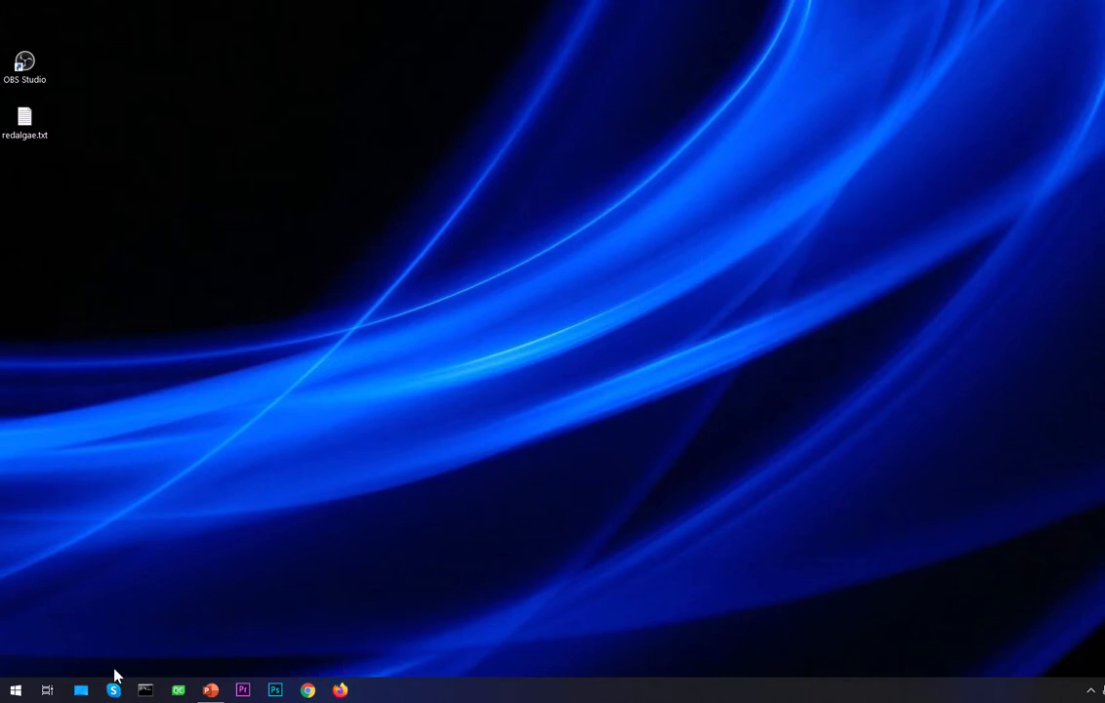
{"action": "left_click", "coordinate": [15, 691]}
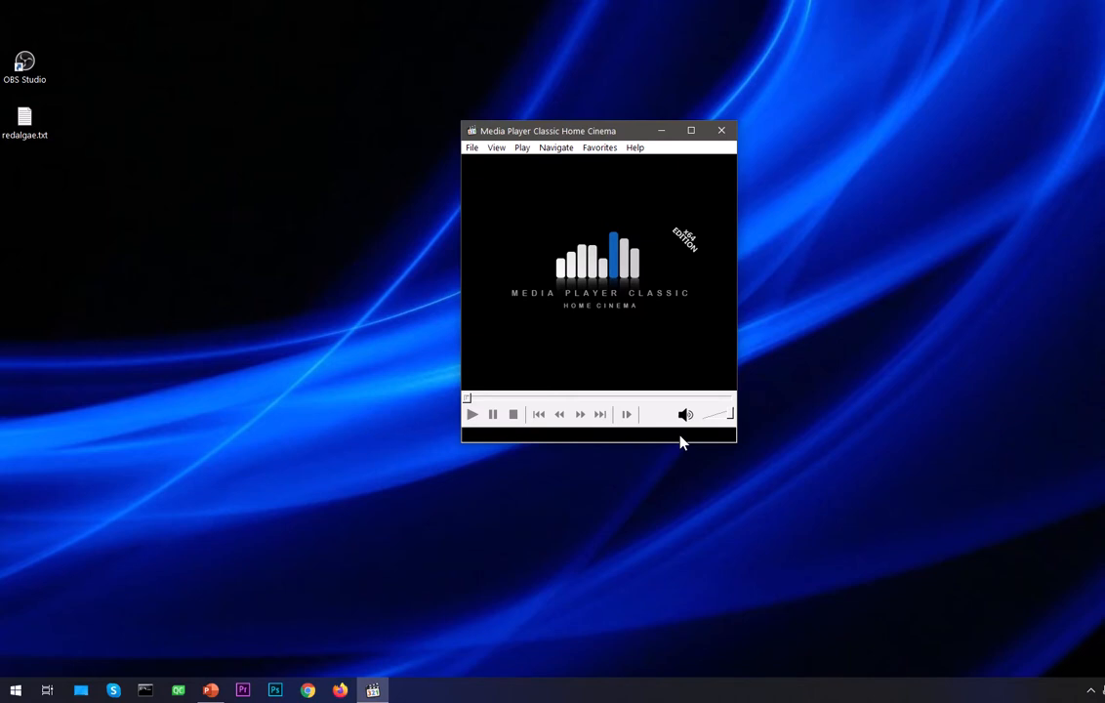
{"action": "mouse_move", "coordinate": [679, 440]}
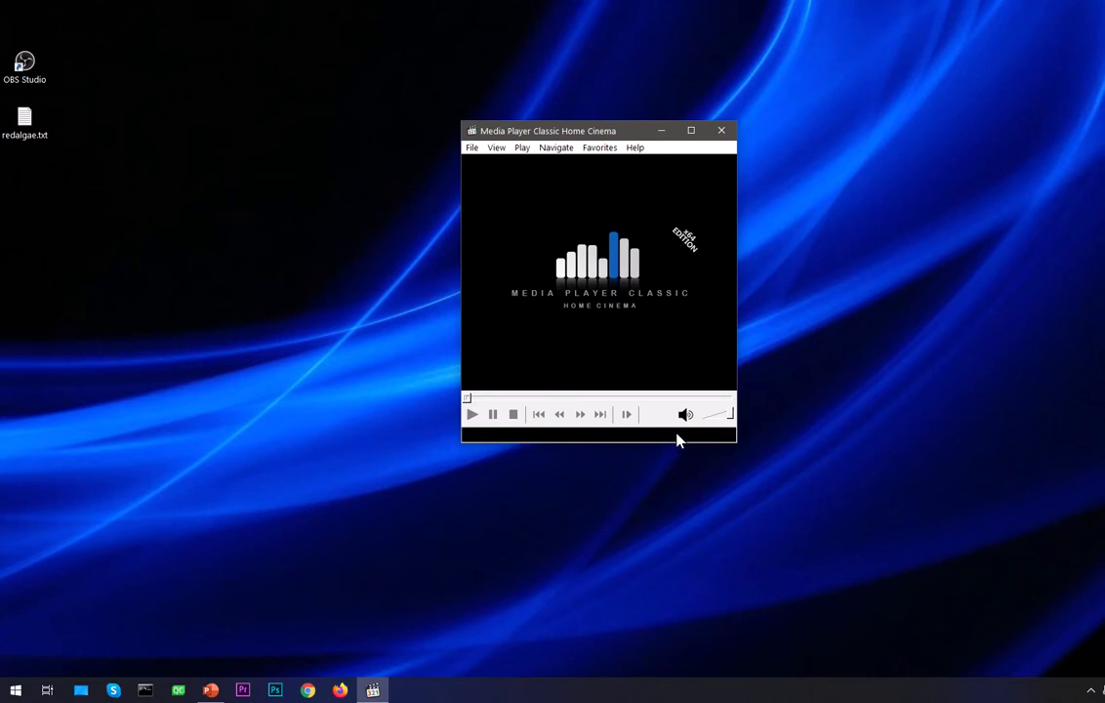
{"action": "mouse_move", "coordinate": [791, 441]}
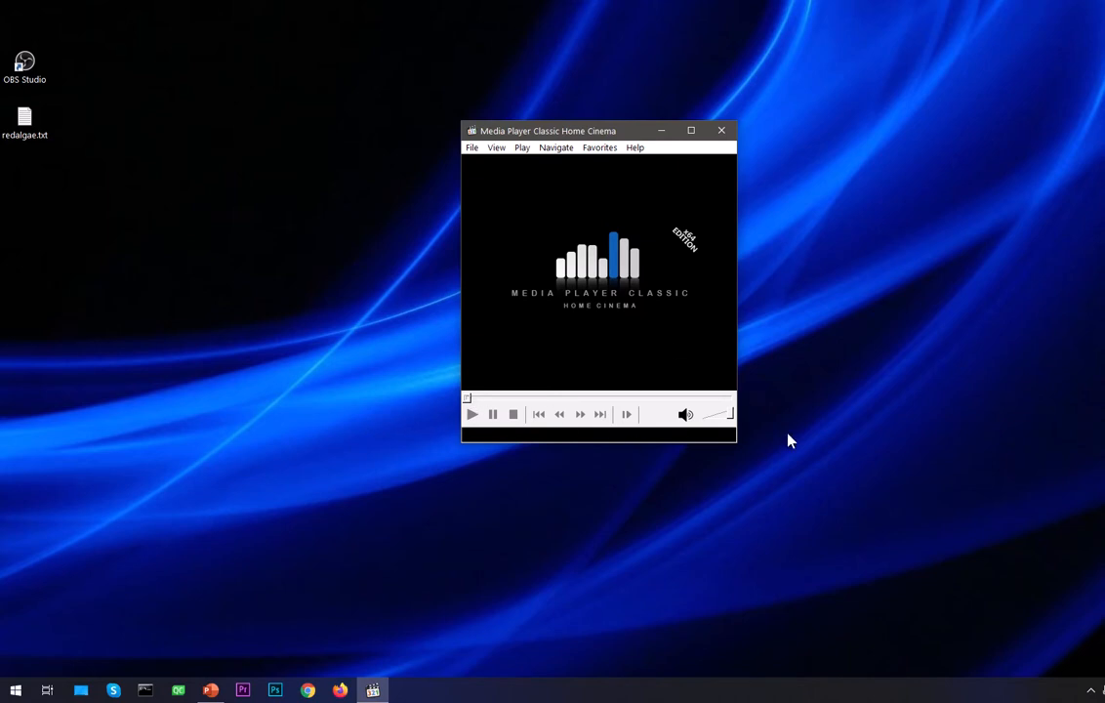
{"action": "mouse_move", "coordinate": [569, 439]}
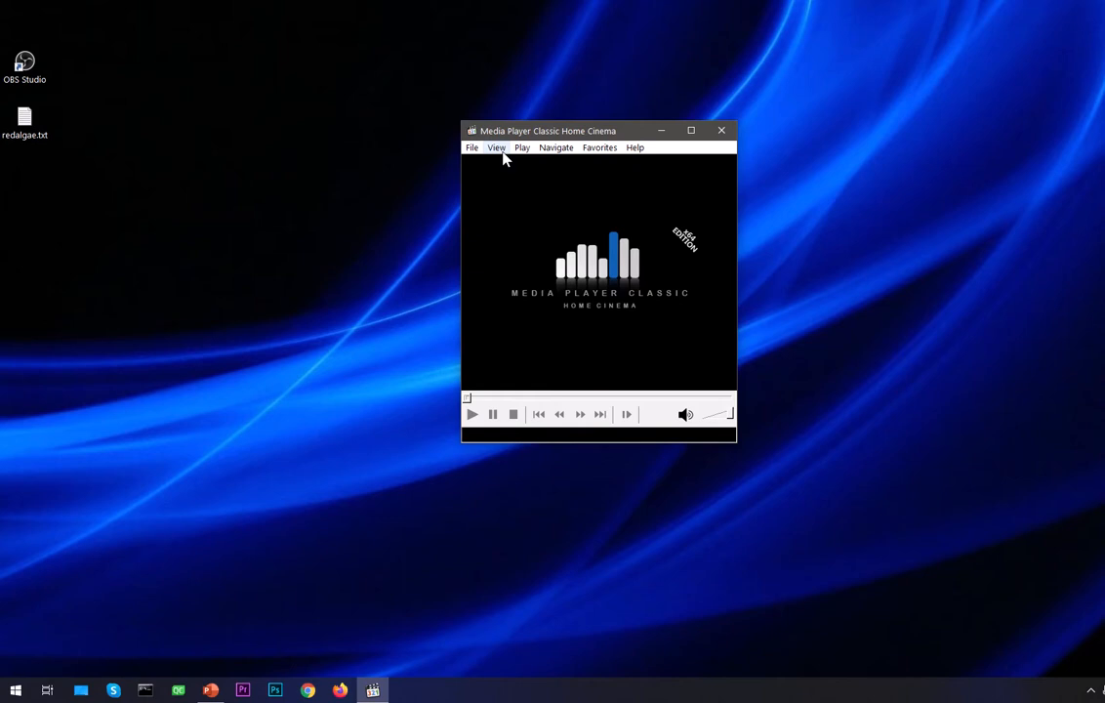
{"action": "mouse_move", "coordinate": [453, 121]}
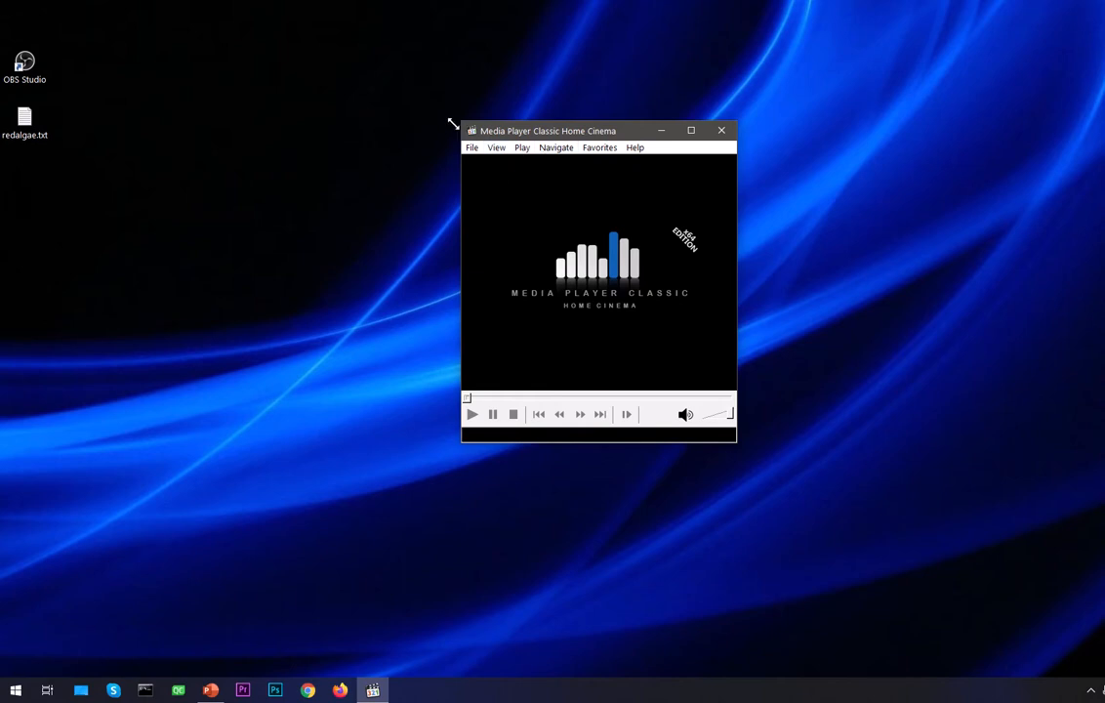
{"action": "left_click_drag", "start_coordinate": [546, 129], "coordinate": [504, 111]}
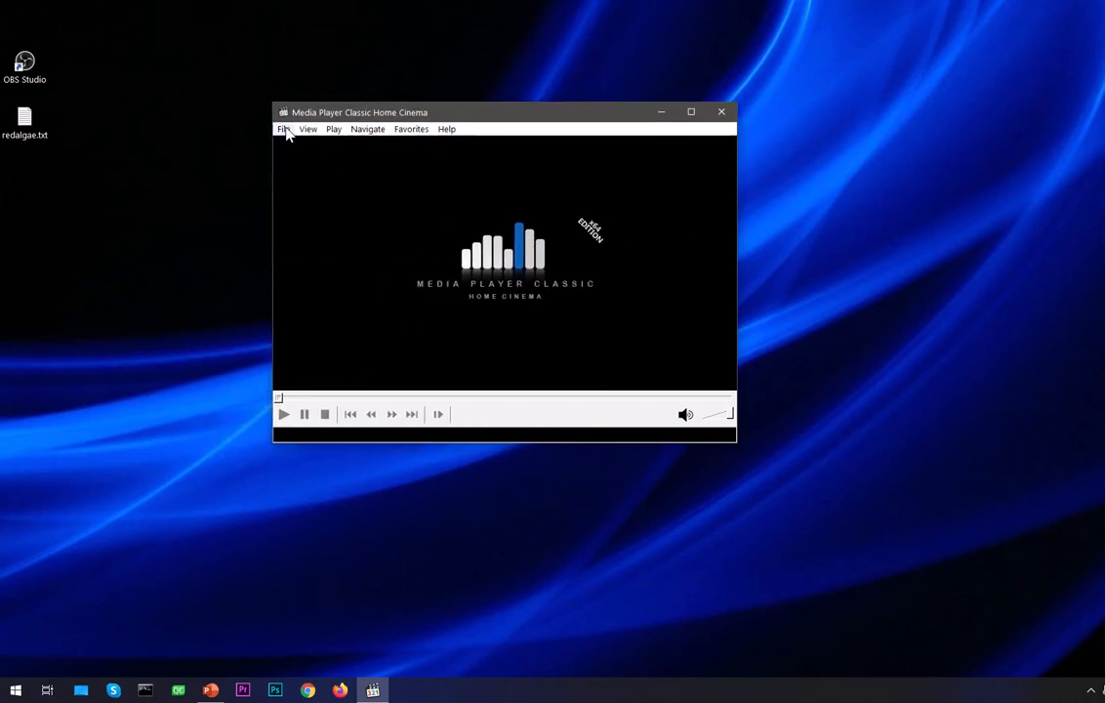
{"action": "mouse_move", "coordinate": [306, 133]}
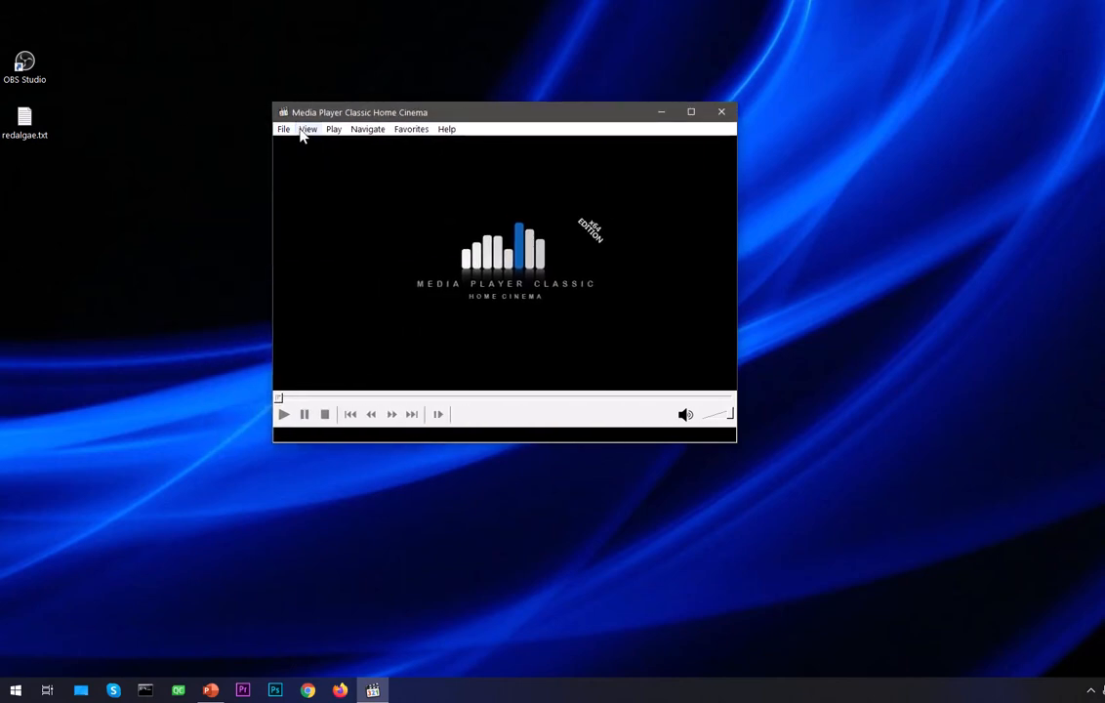
{"action": "left_click", "coordinate": [308, 129]}
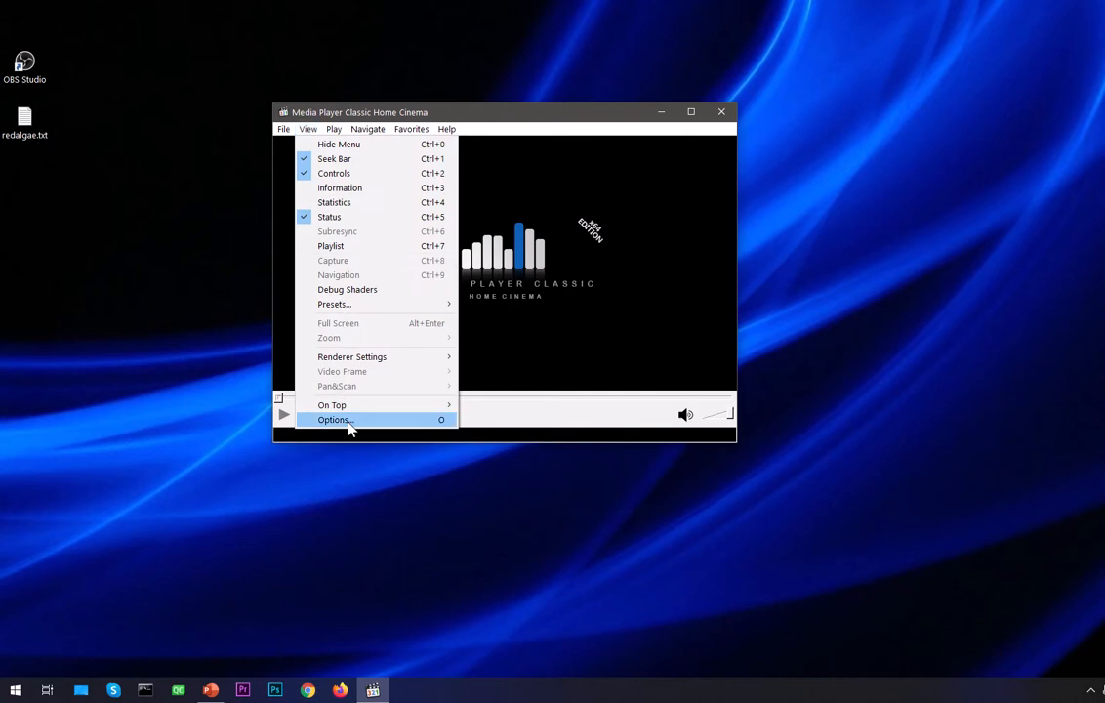
- In Options > Capture, set video to the HD webcam and audio to the rear-panel mic, then confirm
{"action": "left_click", "coordinate": [334, 420]}
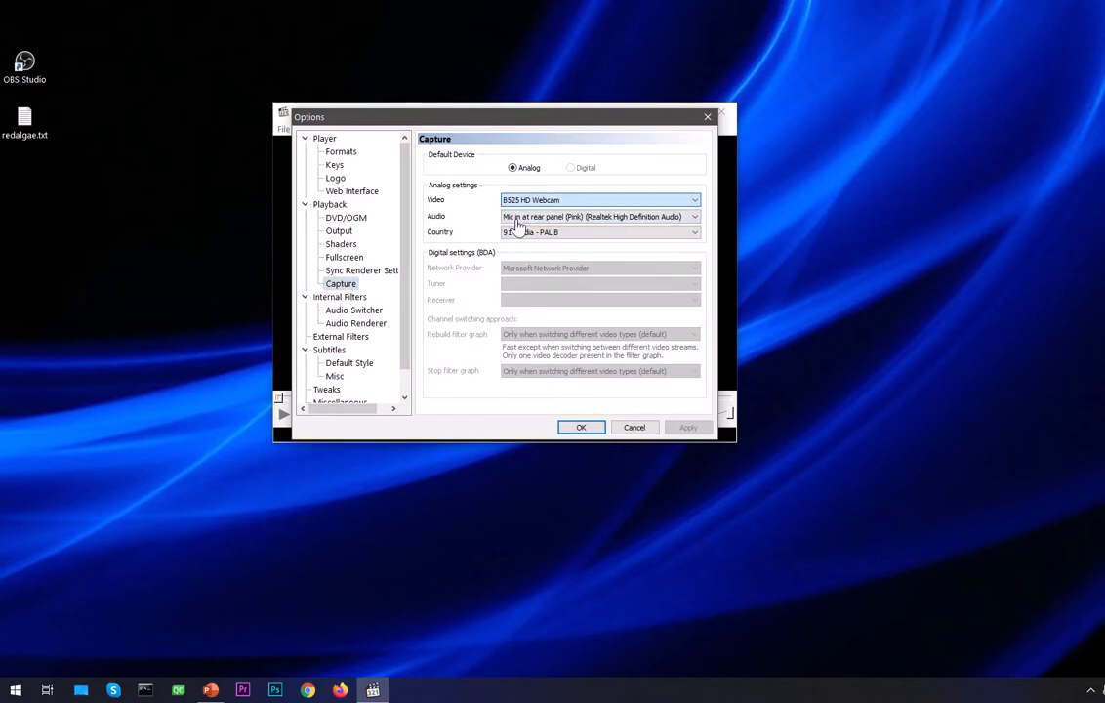
{"action": "left_click", "coordinate": [692, 216]}
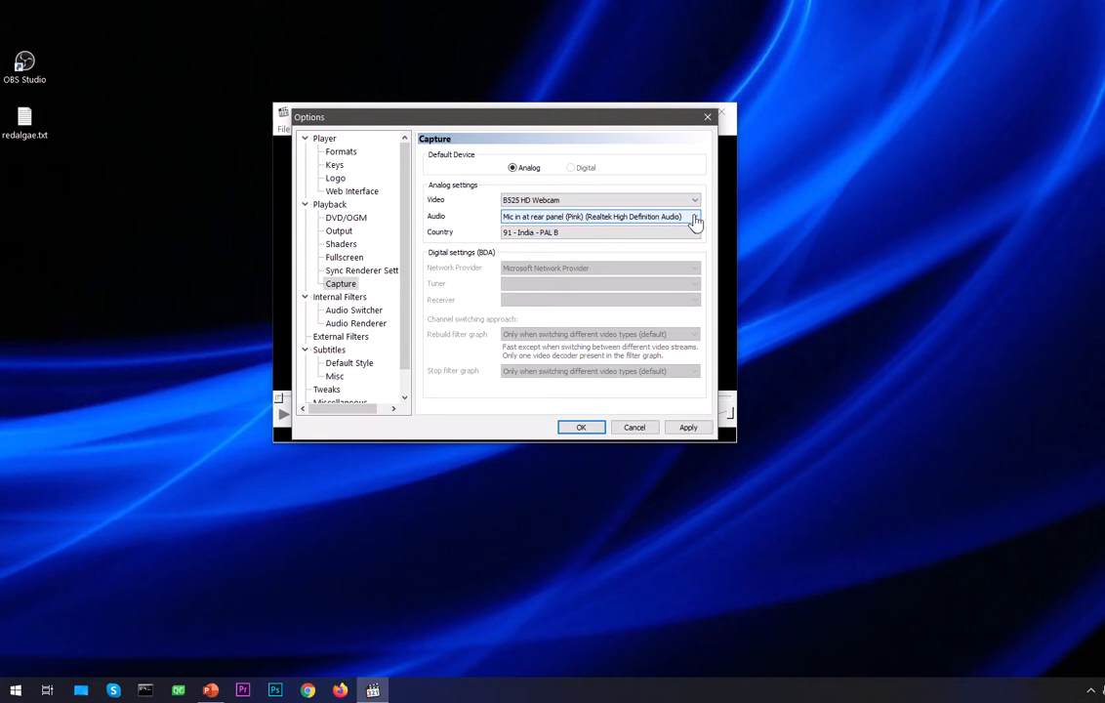
{"action": "left_click", "coordinate": [695, 215]}
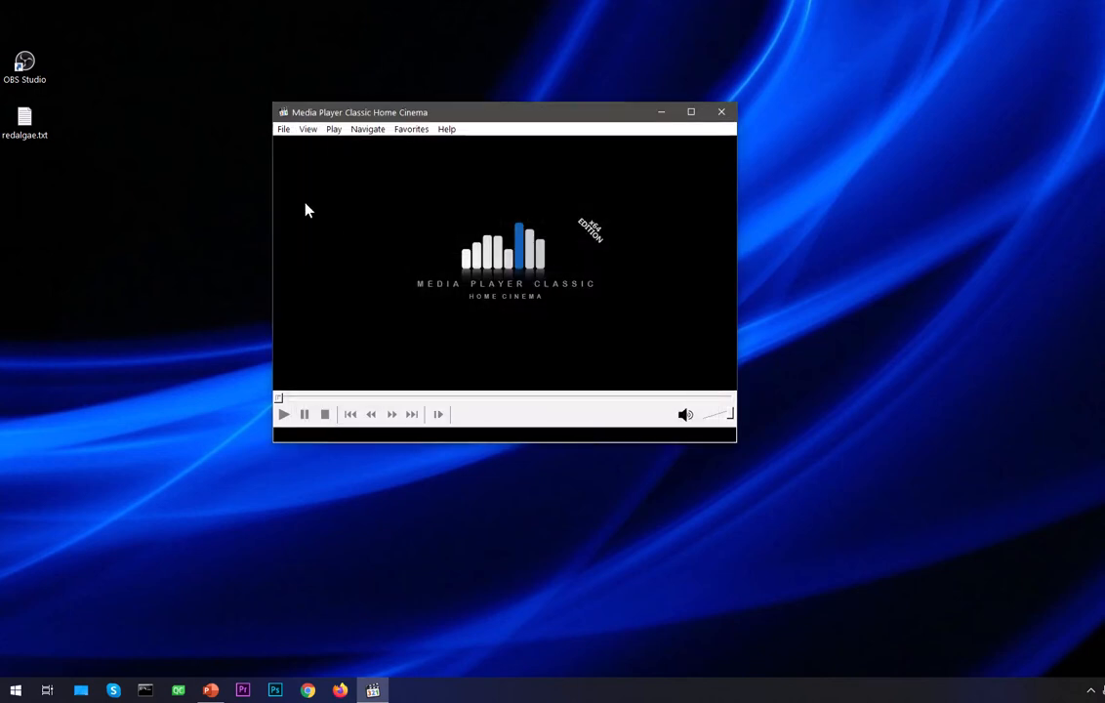
{"action": "left_click", "coordinate": [283, 129]}
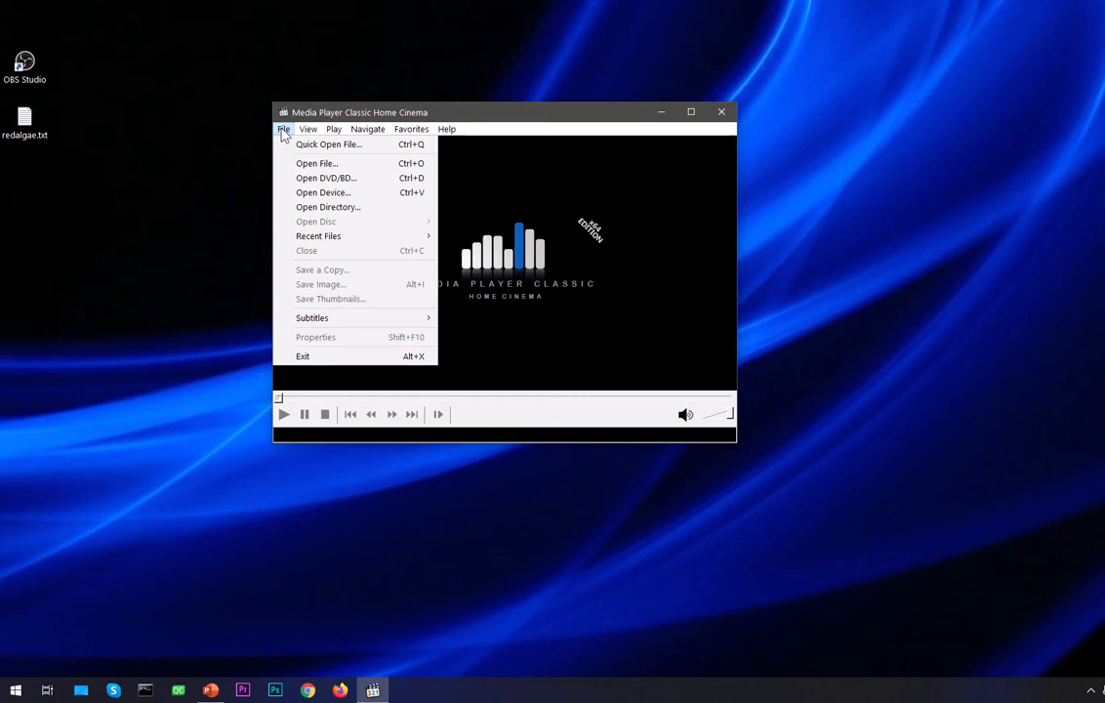
{"action": "mouse_move", "coordinate": [317, 180]}
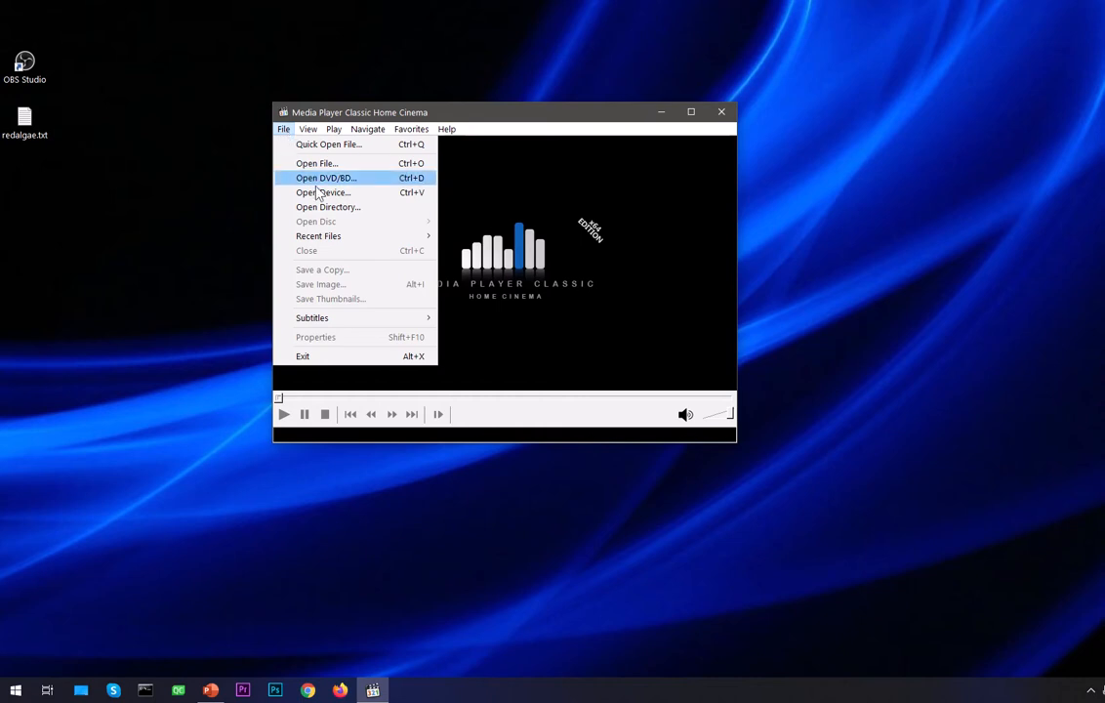
{"action": "mouse_move", "coordinate": [445, 201]}
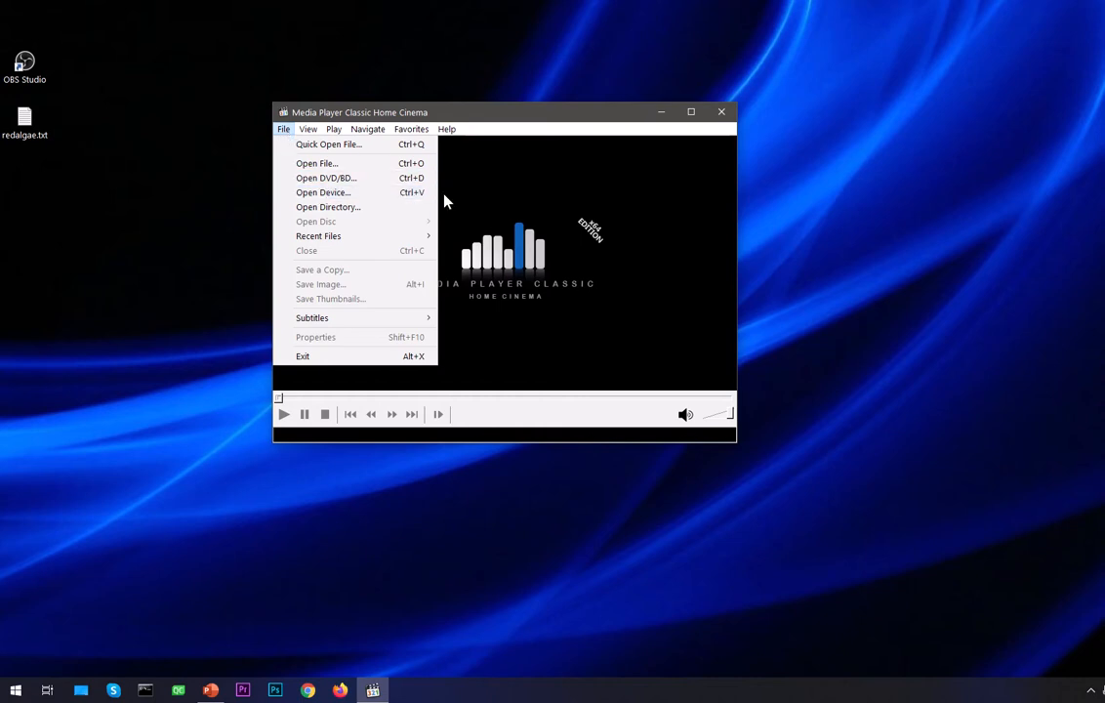
{"action": "mouse_move", "coordinate": [322, 193]}
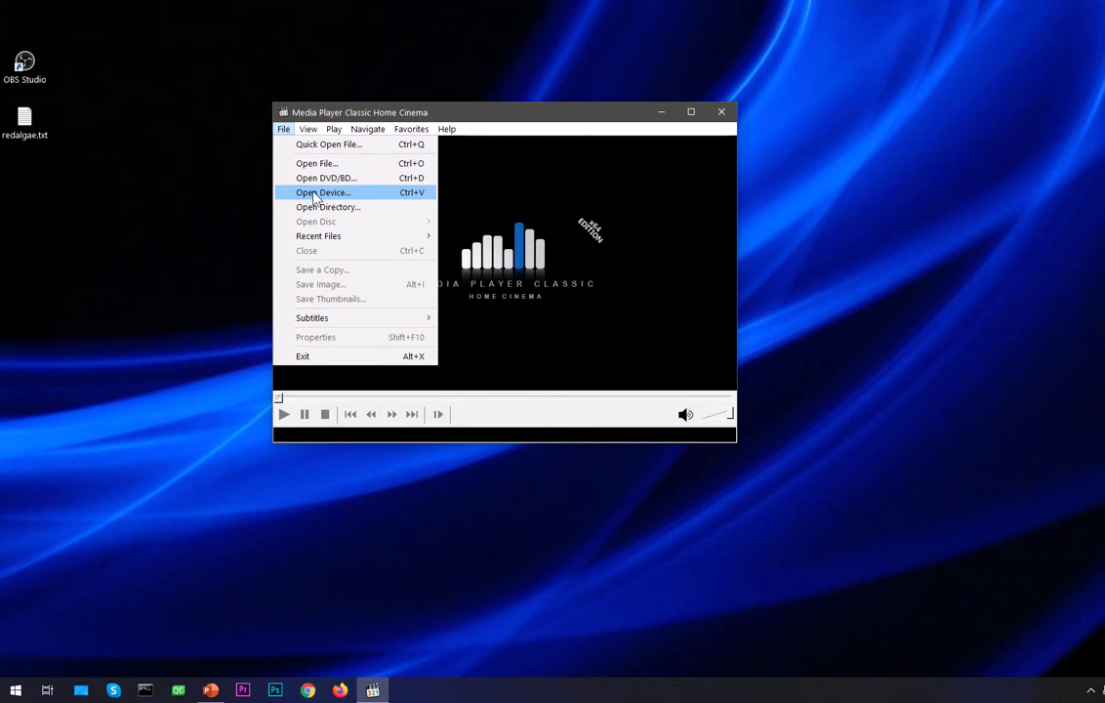
- Use File > Open Device to start the live webcam feed in the player
{"action": "left_click", "coordinate": [324, 193]}
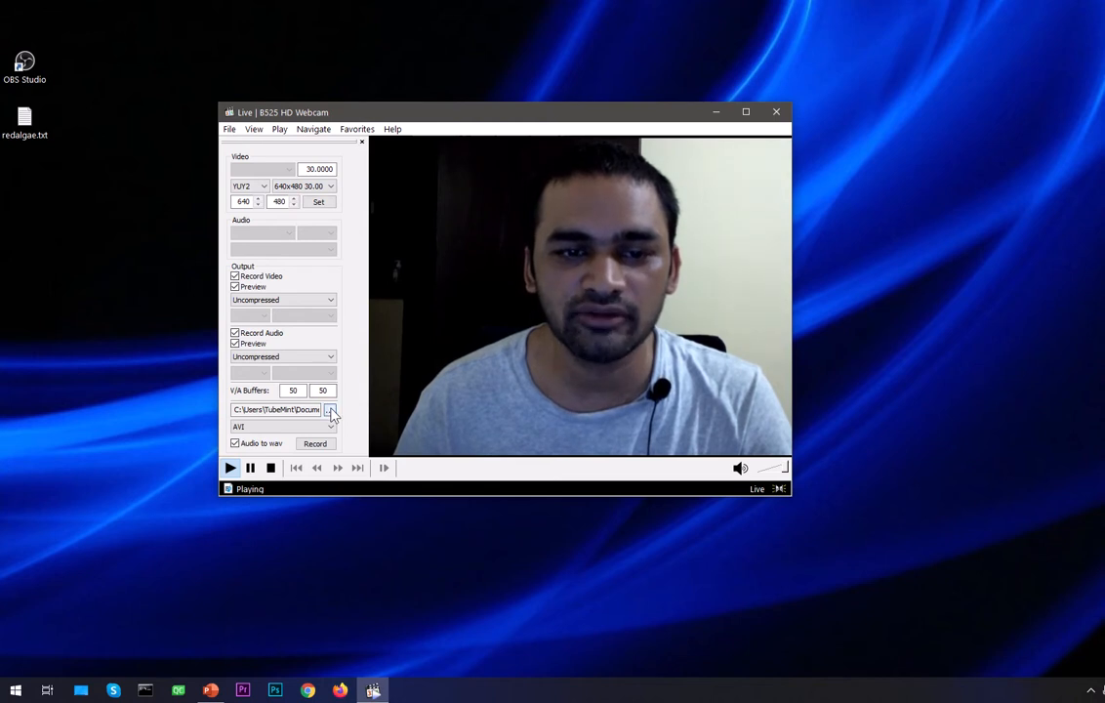
{"action": "left_click", "coordinate": [332, 410]}
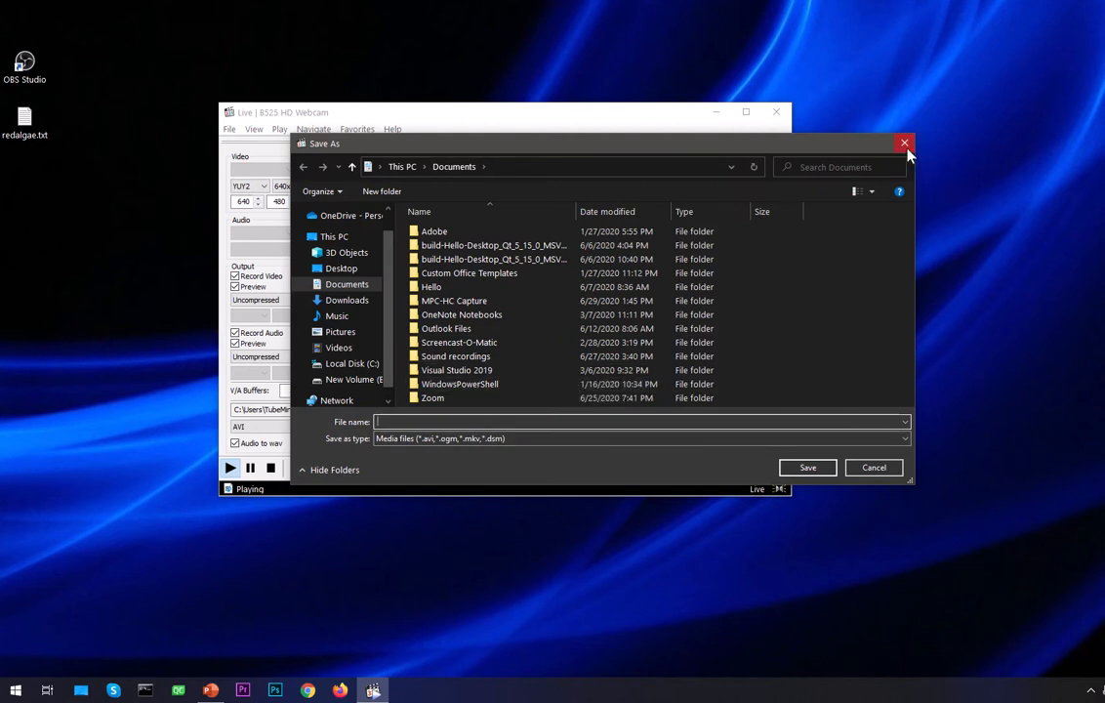
{"action": "left_click", "coordinate": [903, 145]}
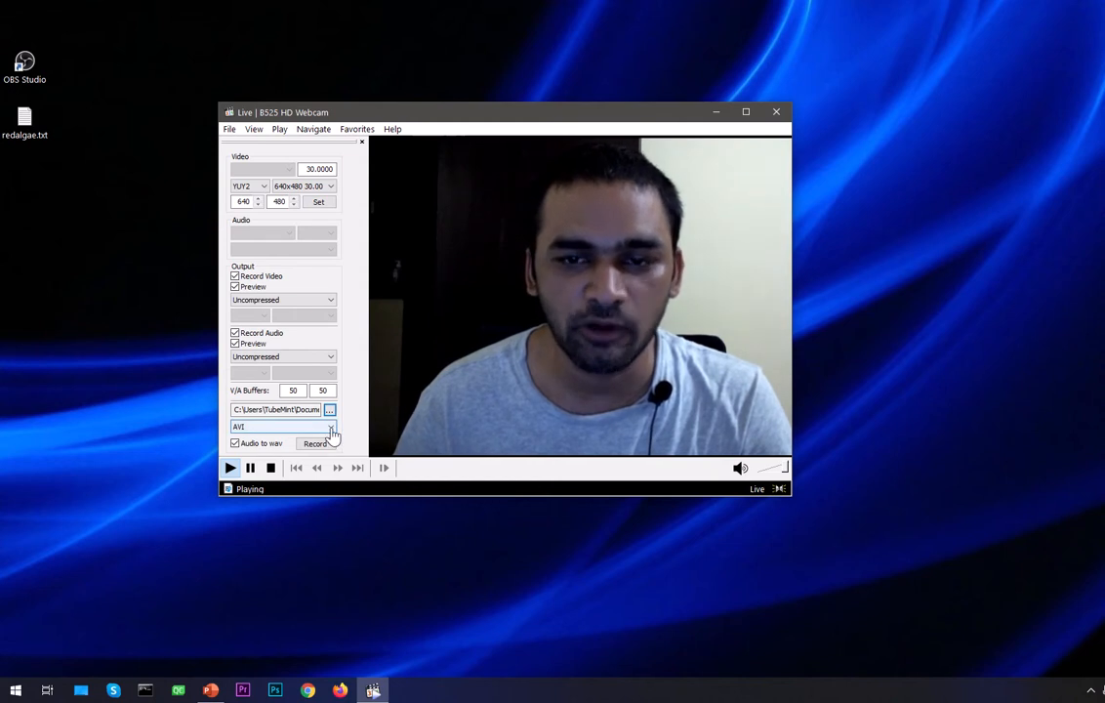
{"action": "left_click", "coordinate": [332, 425]}
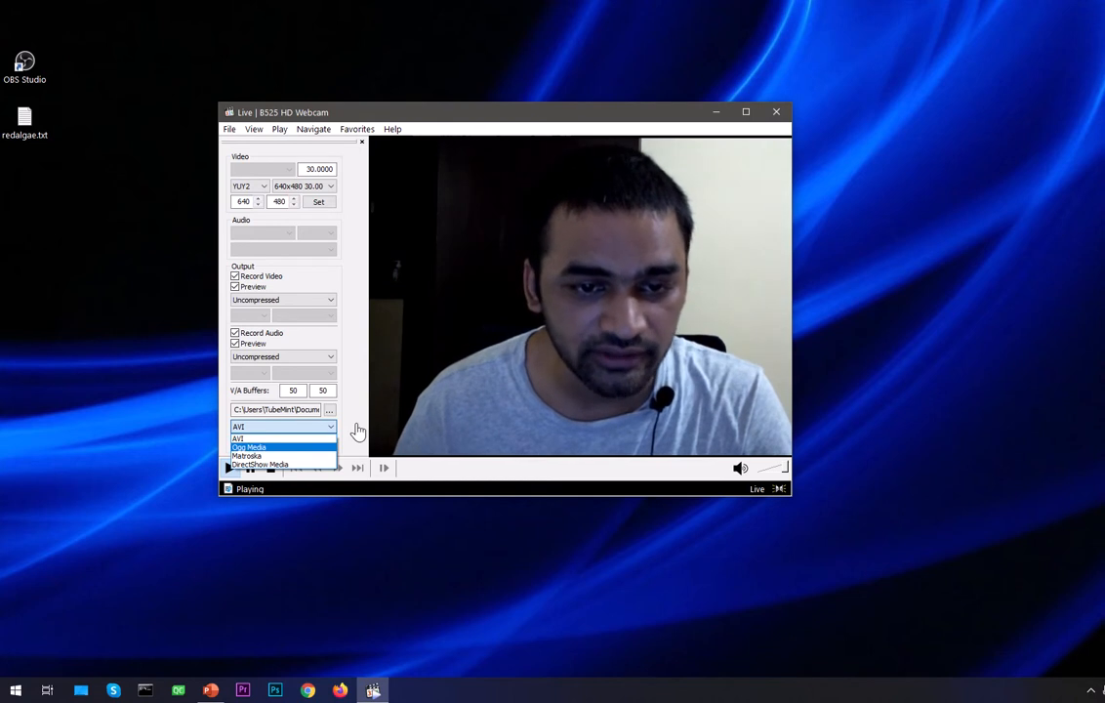
{"action": "left_click", "coordinate": [238, 426]}
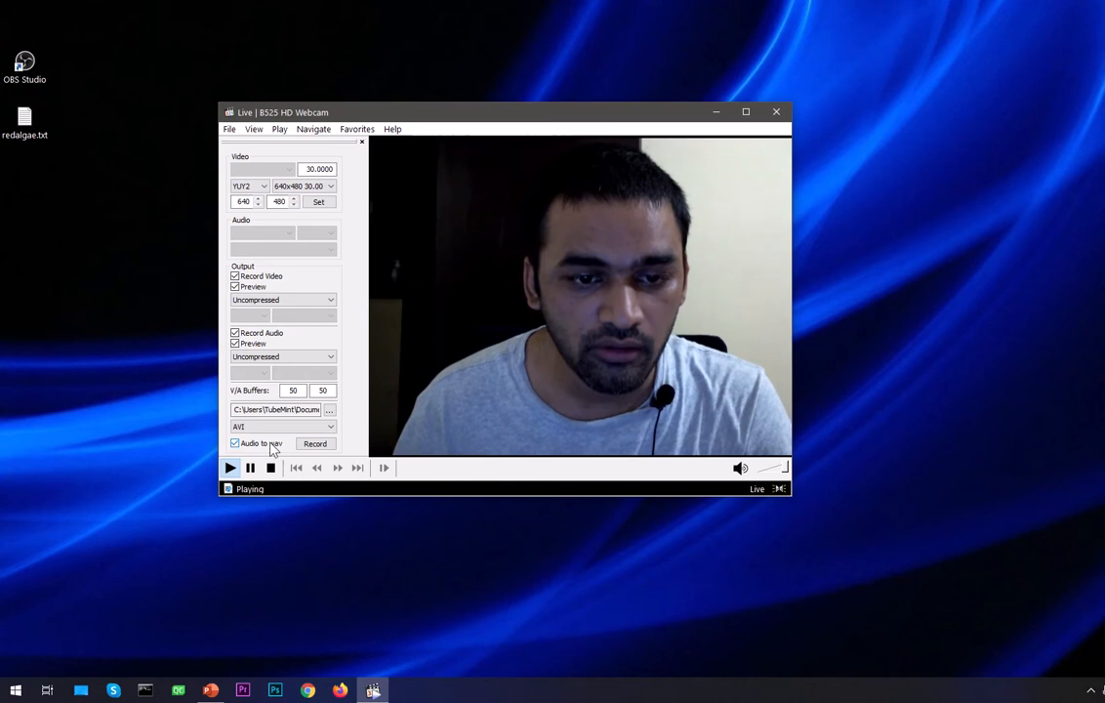
{"action": "left_click", "coordinate": [283, 425]}
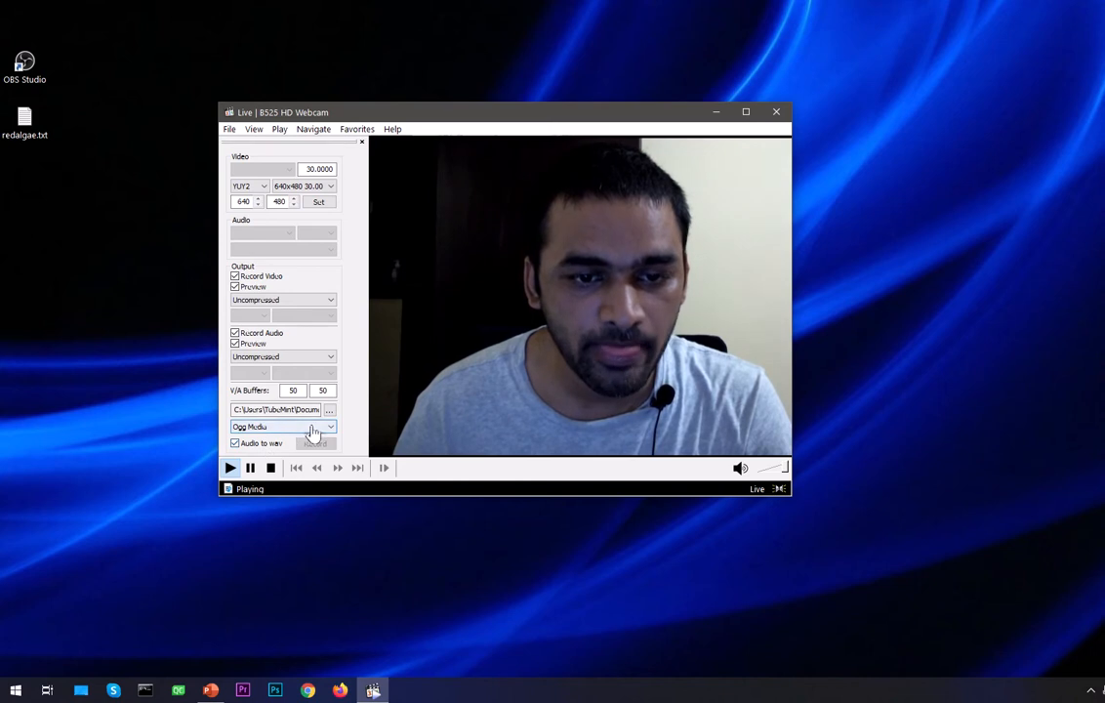
{"action": "left_click", "coordinate": [283, 425]}
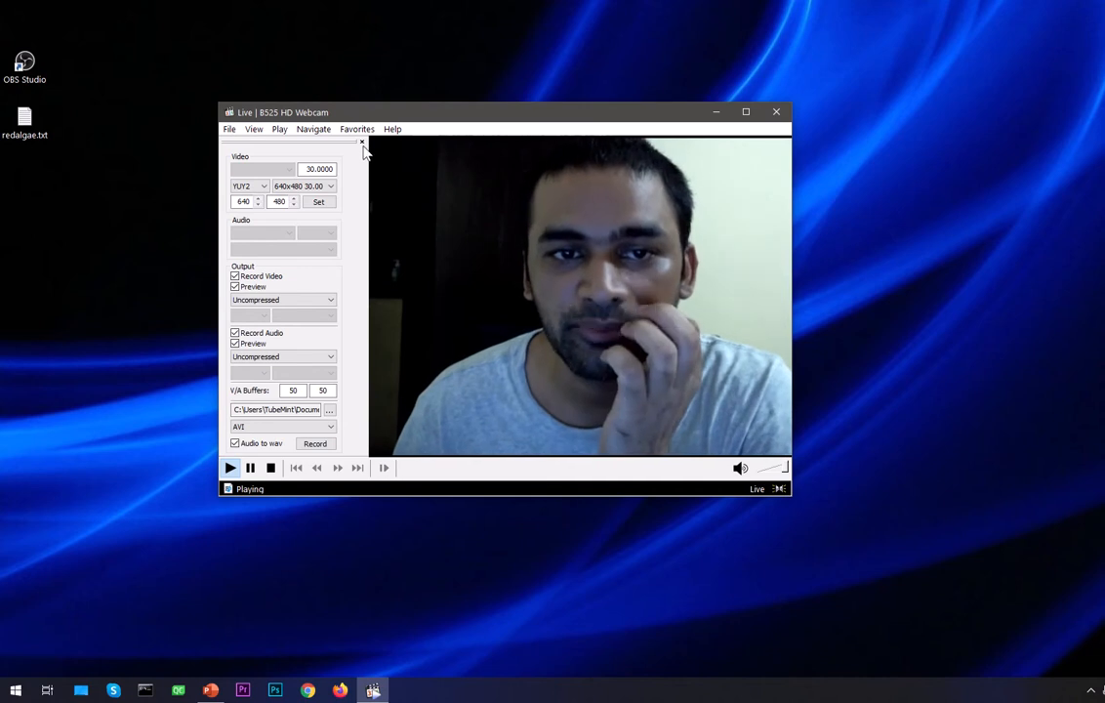
- Hide the frame, menus and capture panel, then shrink the preview into the lower-right corner
{"action": "left_click", "coordinate": [363, 143]}
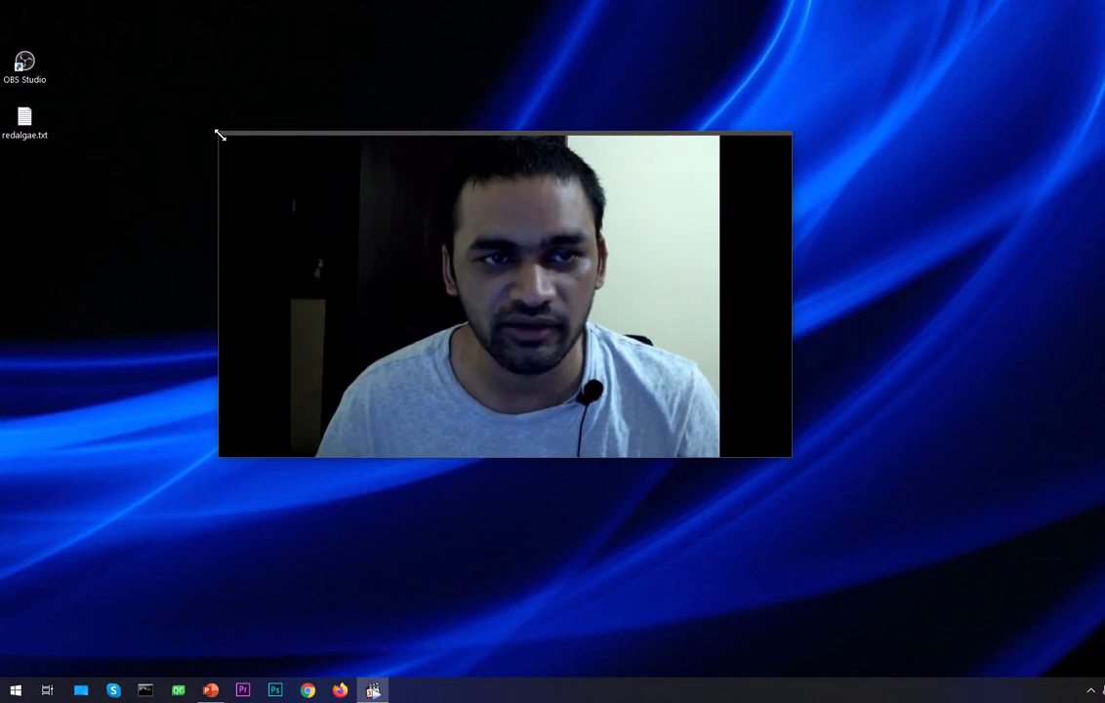
{"action": "left_click_drag", "start_coordinate": [219, 133], "coordinate": [619, 305]}
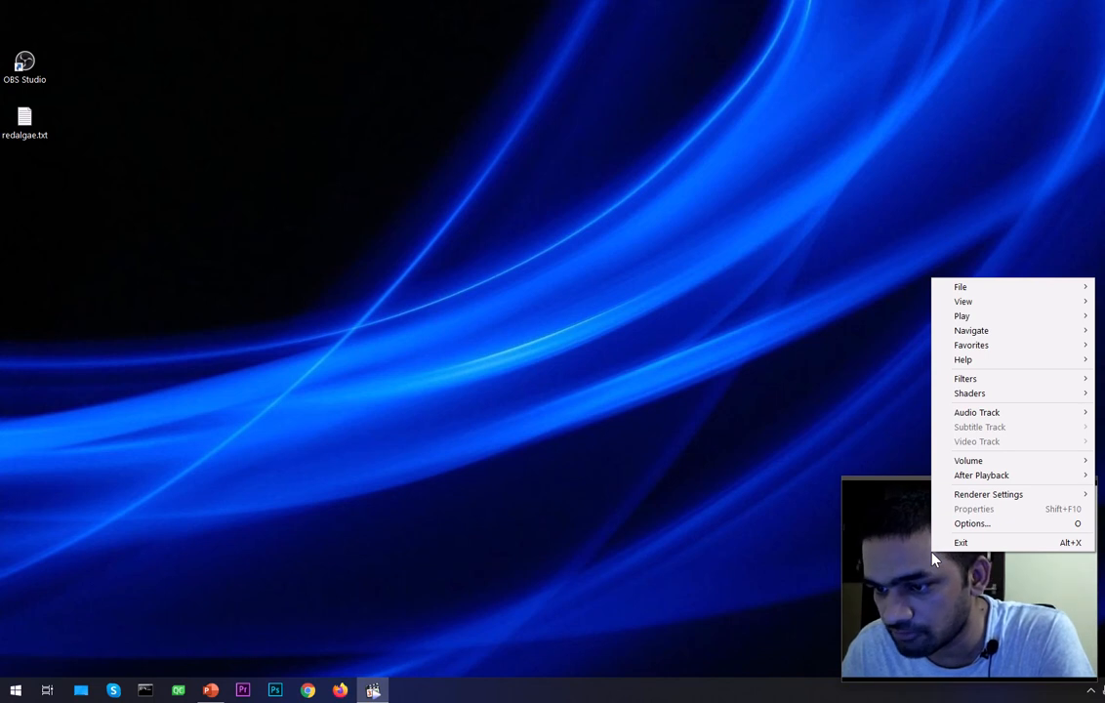
{"action": "mouse_move", "coordinate": [972, 523]}
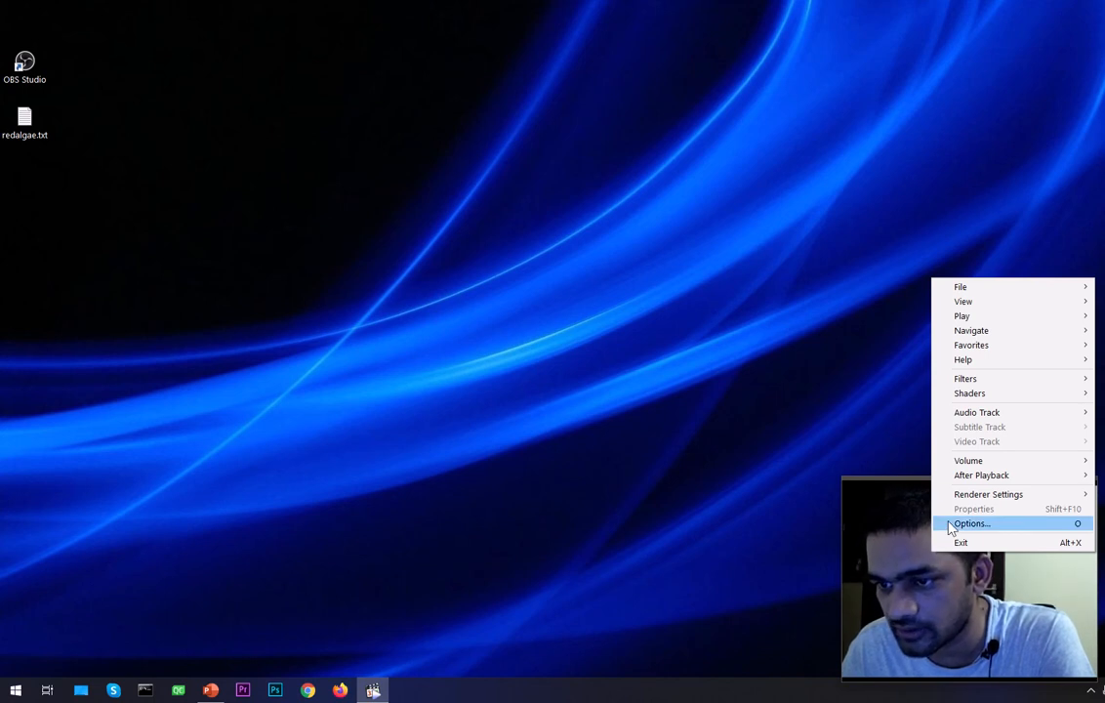
- Briefly check the Options dialog, then bring up the context menu to enable View > On Top
{"action": "left_click", "coordinate": [970, 523]}
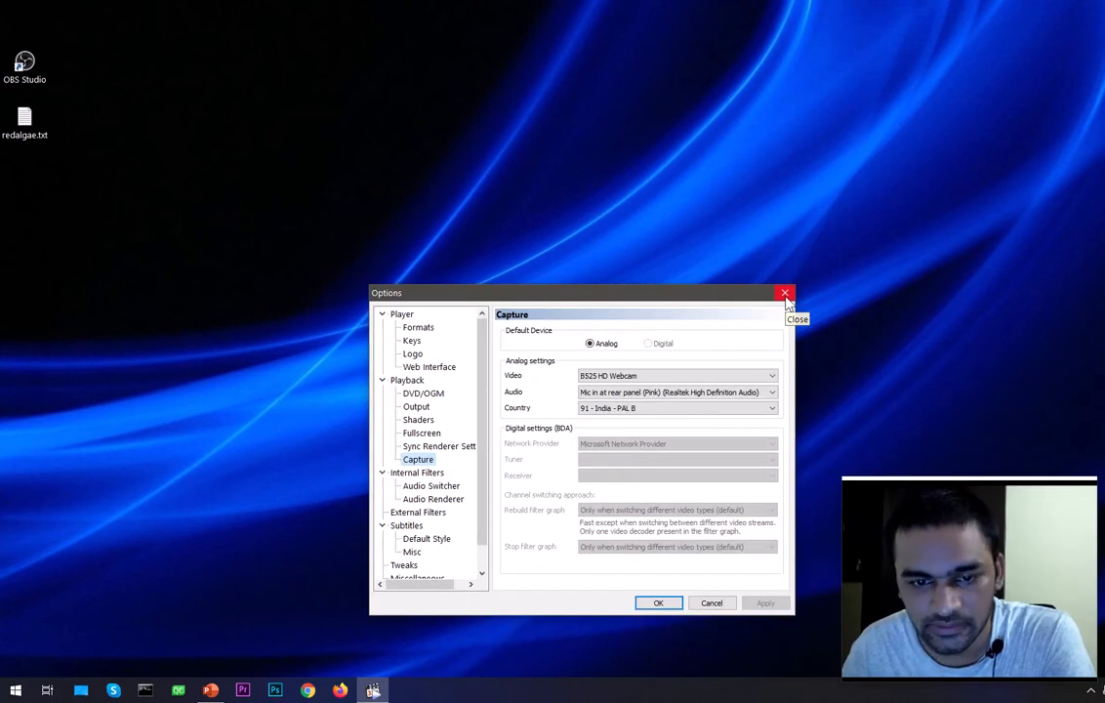
{"action": "left_click", "coordinate": [784, 293]}
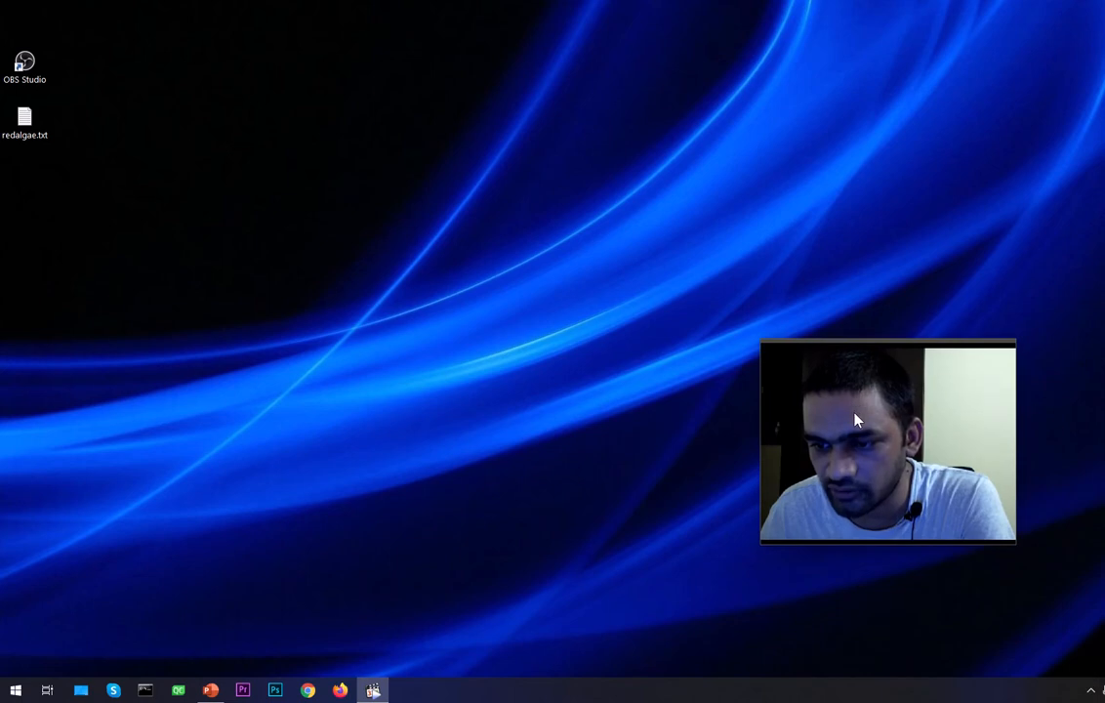
{"action": "right_click", "coordinate": [886, 420]}
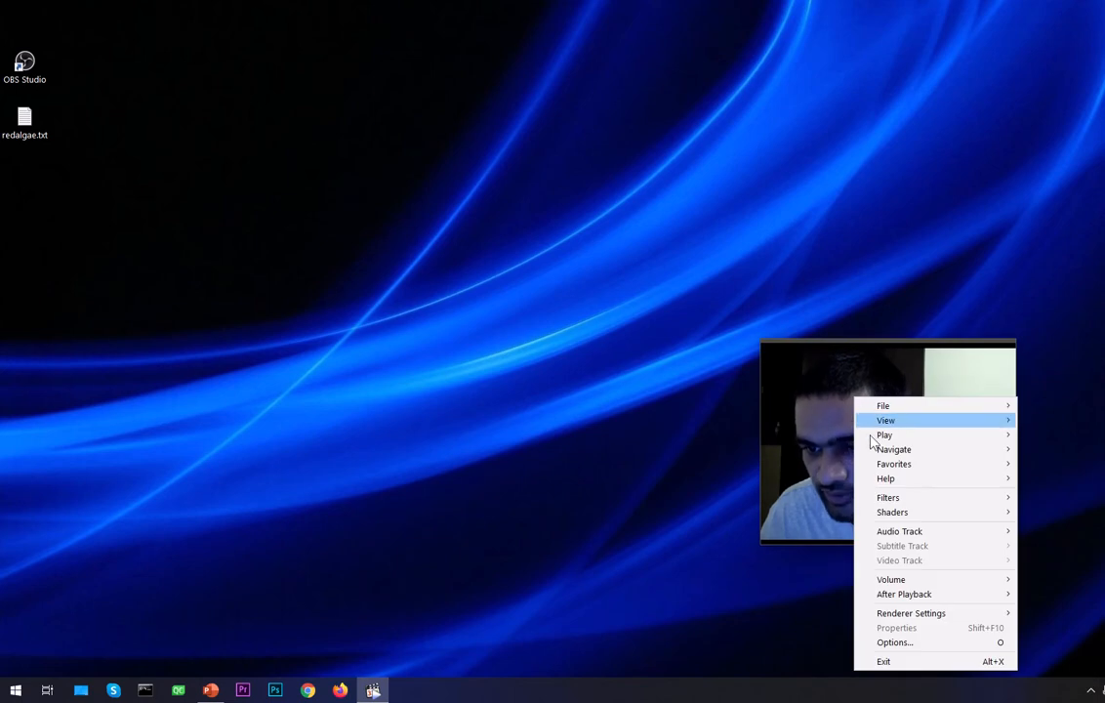
{"action": "mouse_move", "coordinate": [894, 464]}
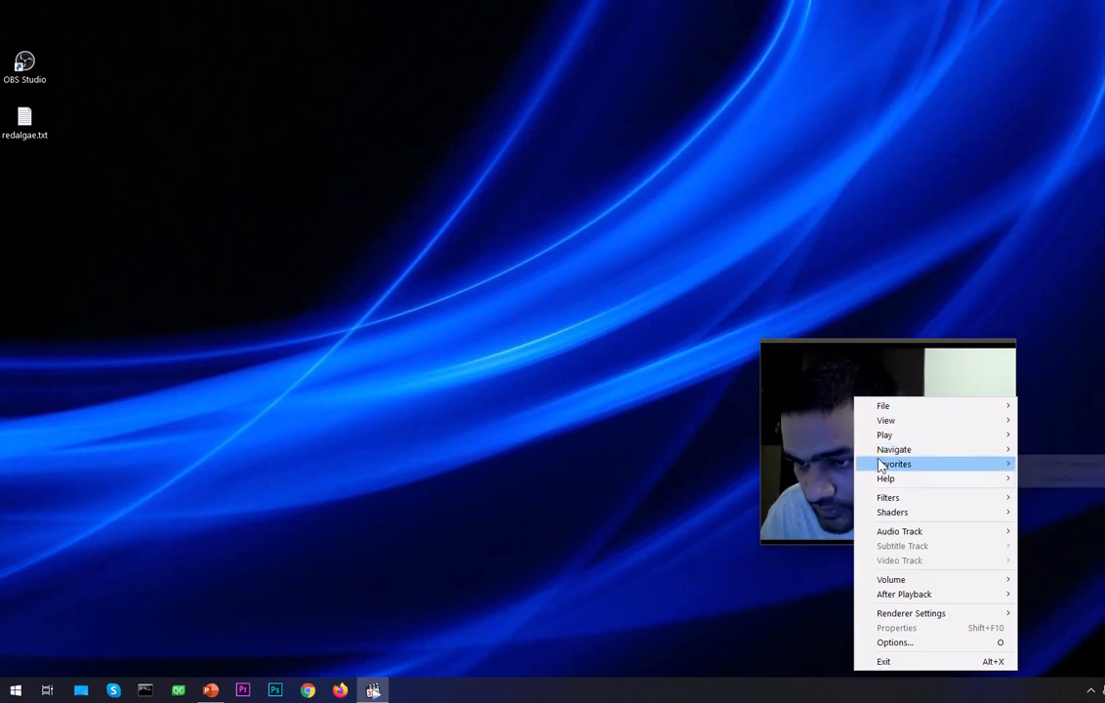
{"action": "mouse_move", "coordinate": [886, 420]}
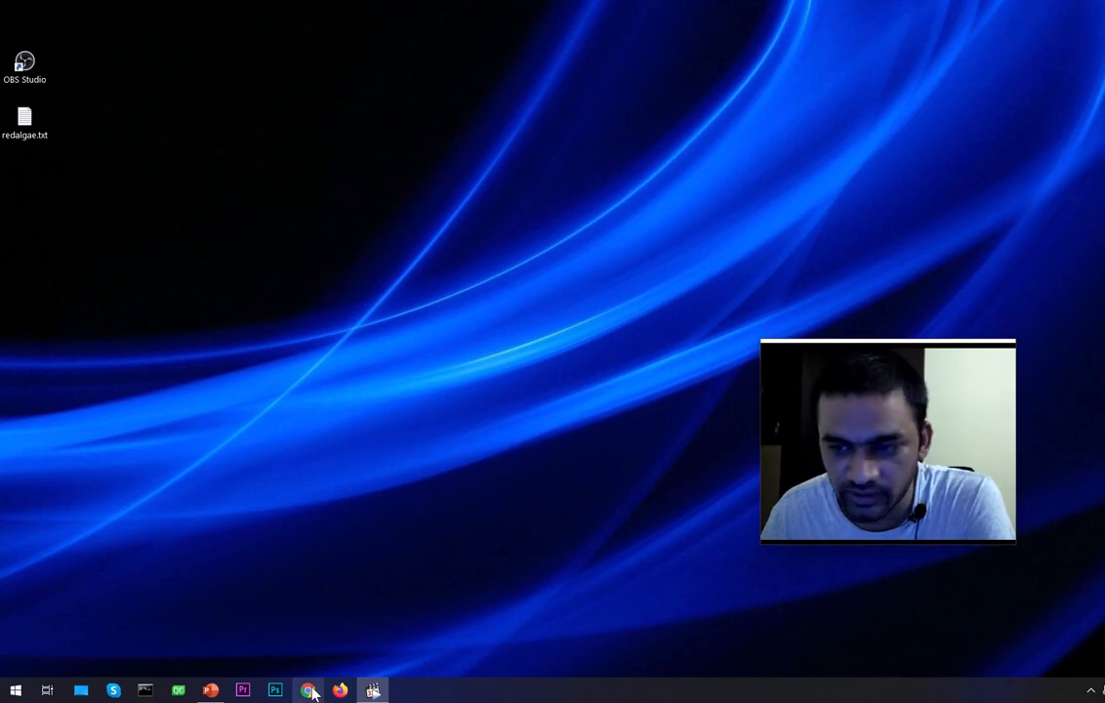
- Bring Chrome forward with the always-on-top webcam preview floating above it
{"action": "left_click", "coordinate": [309, 691]}
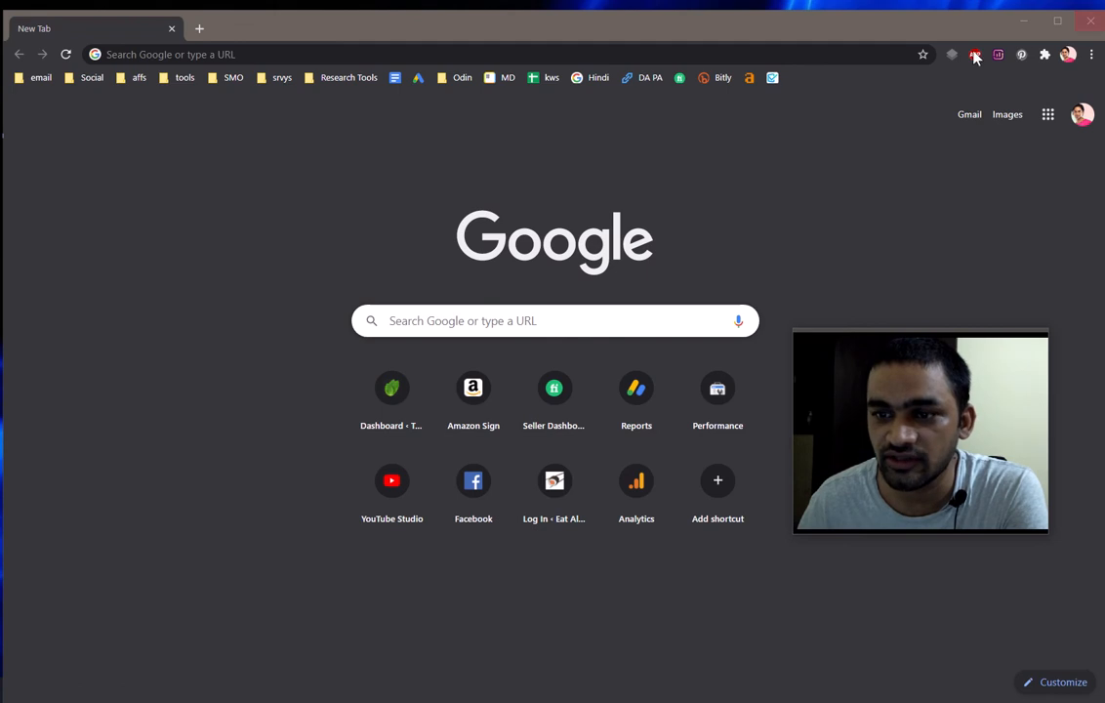
{"action": "mouse_move", "coordinate": [552, 291]}
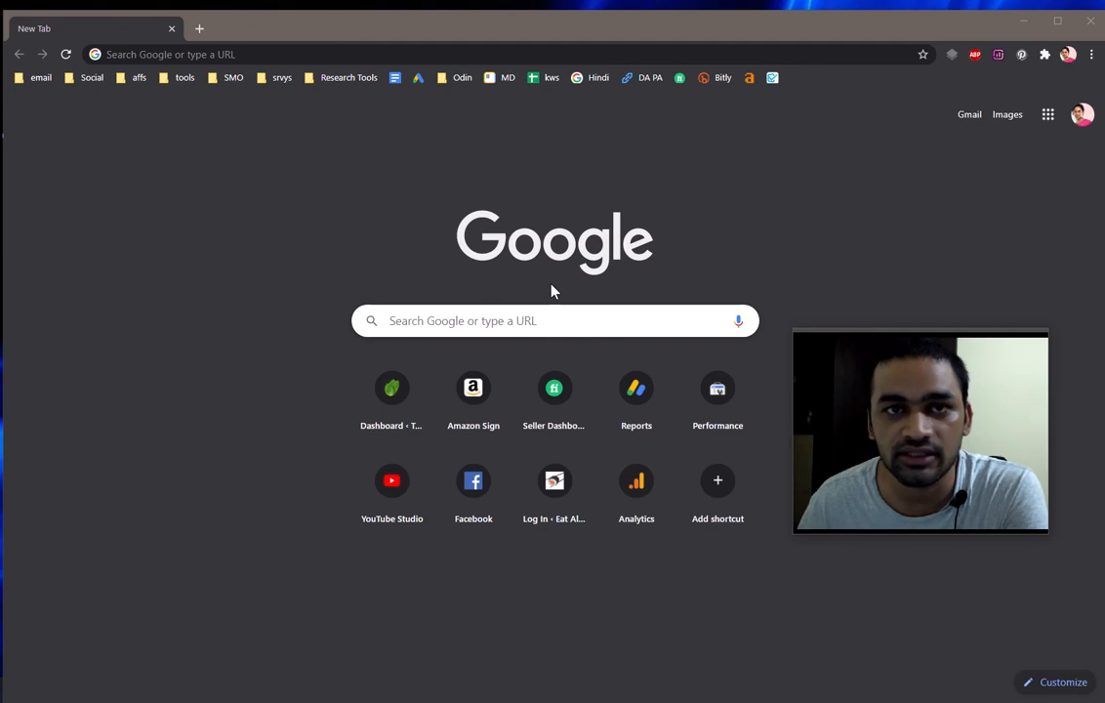